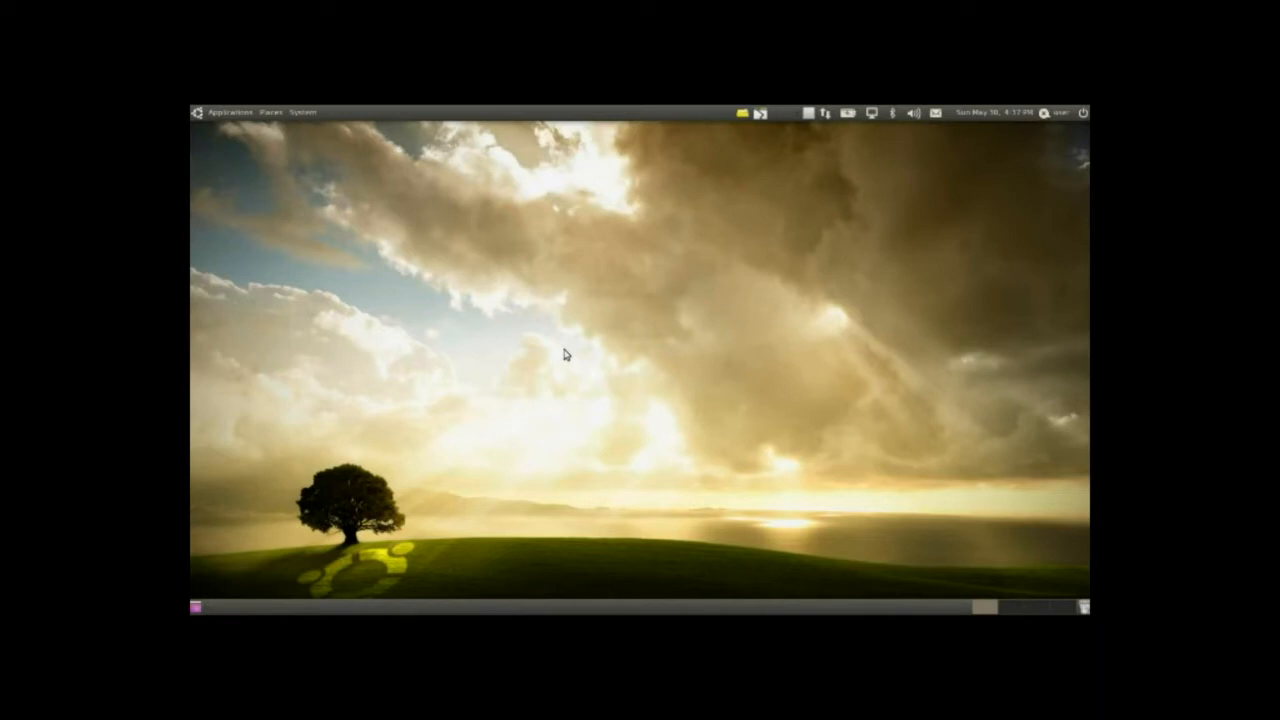
mouse_move(588, 320)
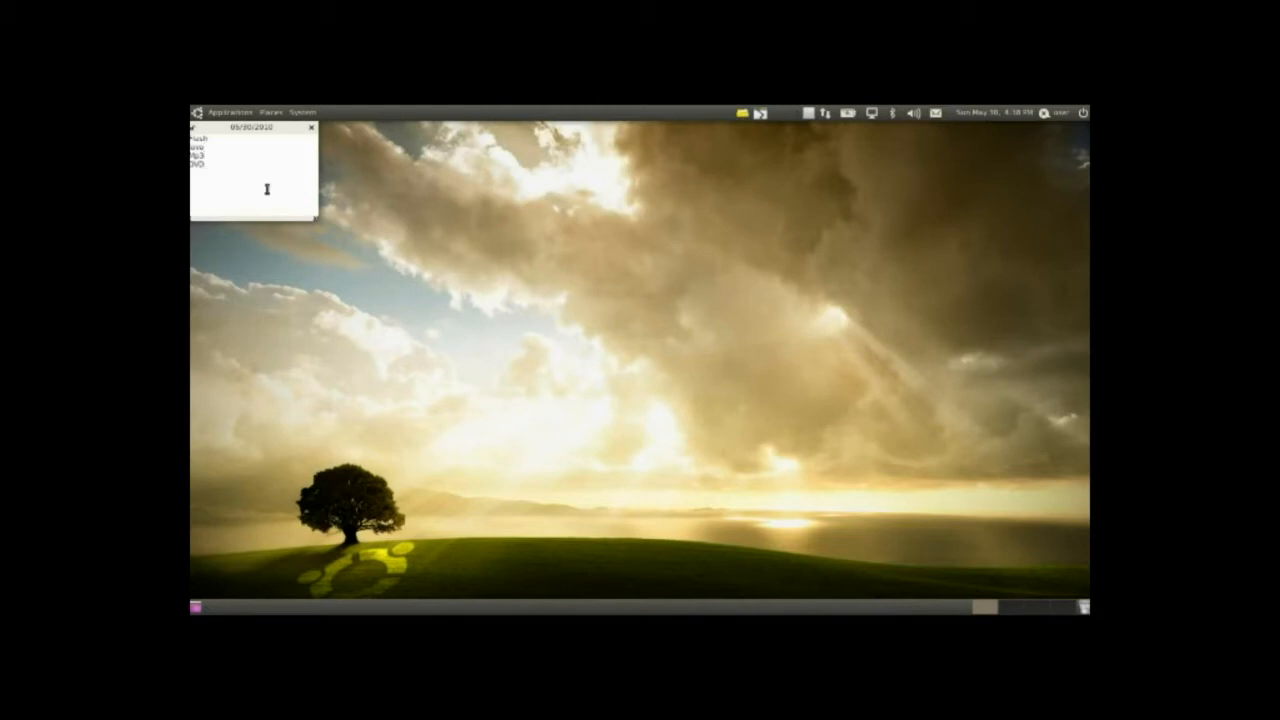
Step: Move the sticky note to the upper right and hide it
drag(250, 128, 944, 172)
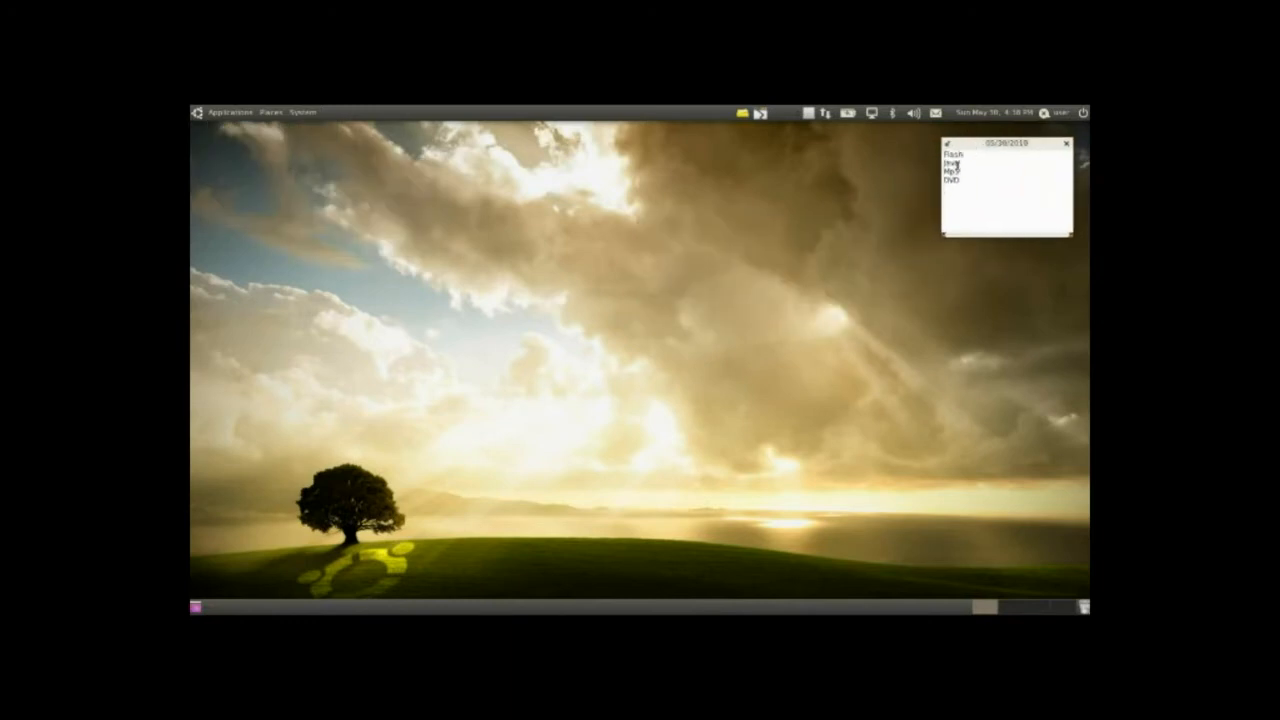
mouse_move(584, 150)
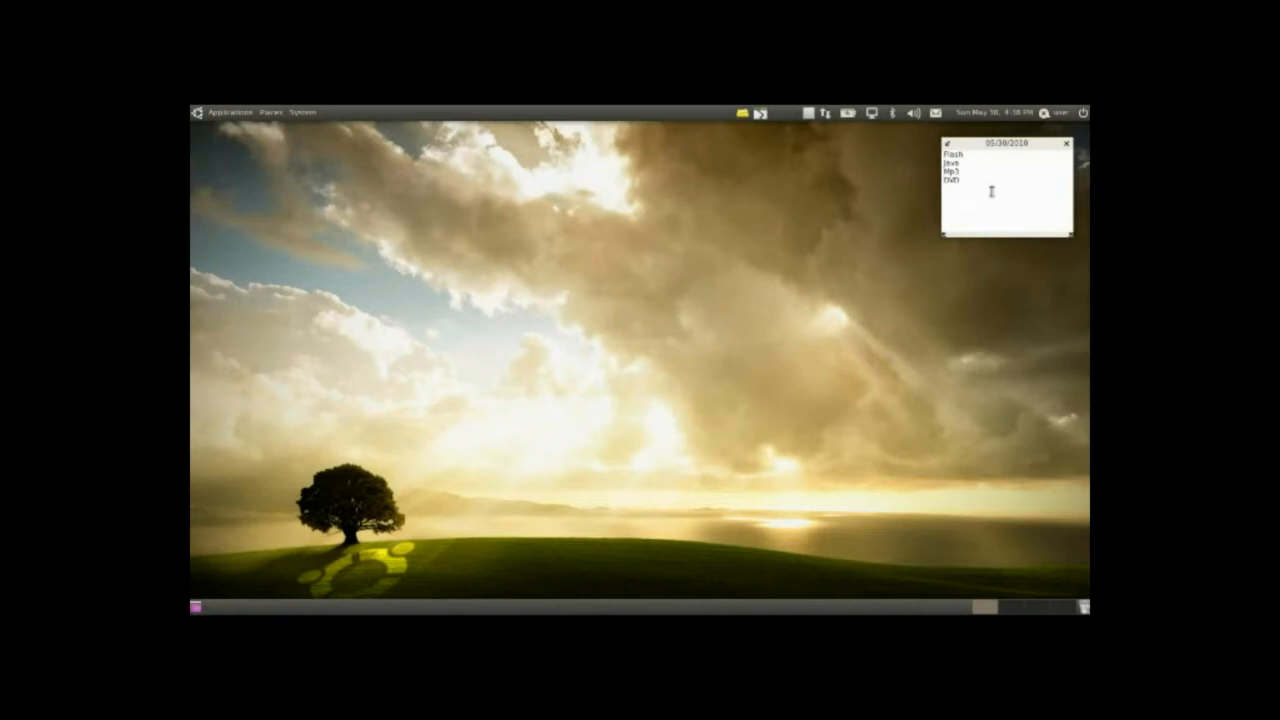
click(1064, 144)
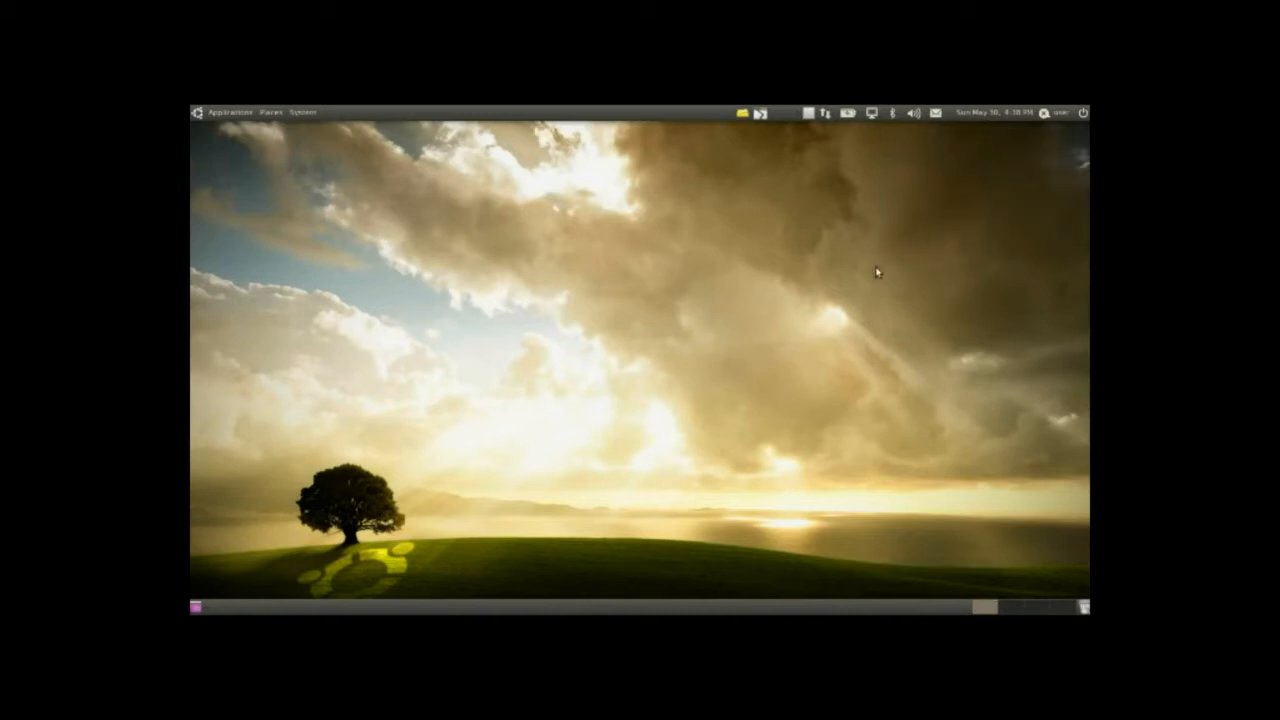
Step: Launch Update Manager from System > Administration
click(224, 112)
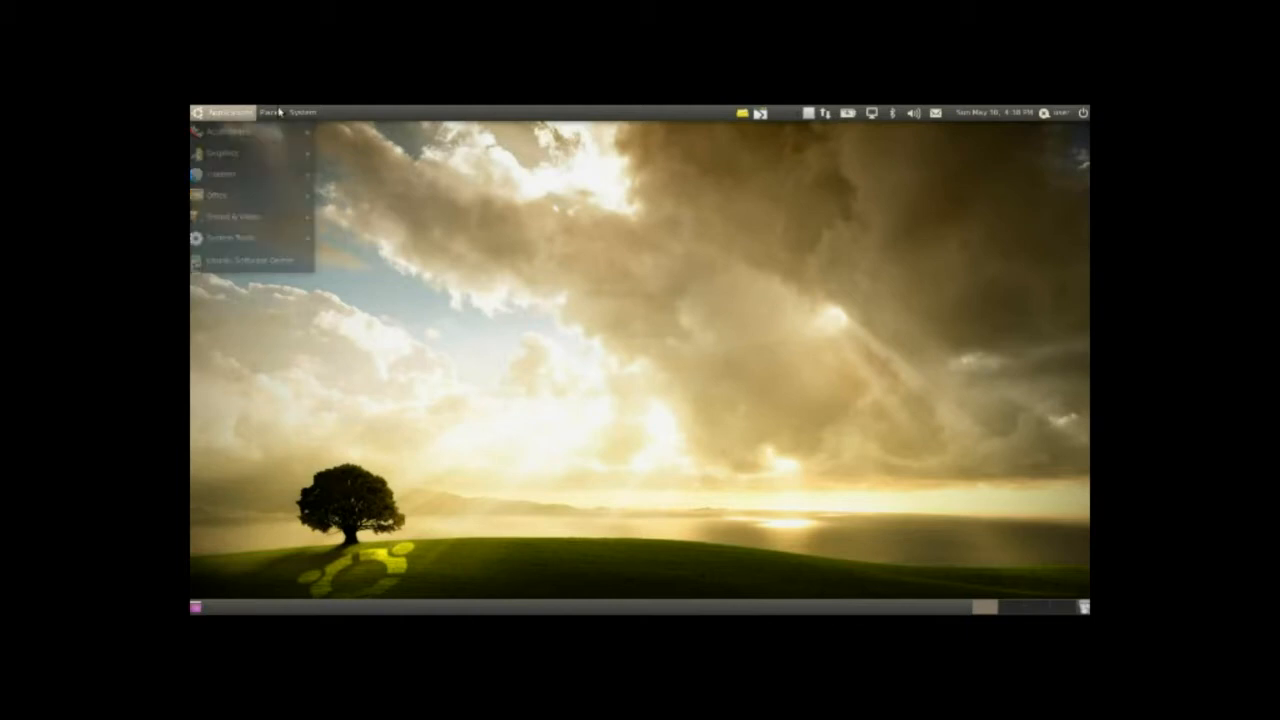
click(304, 112)
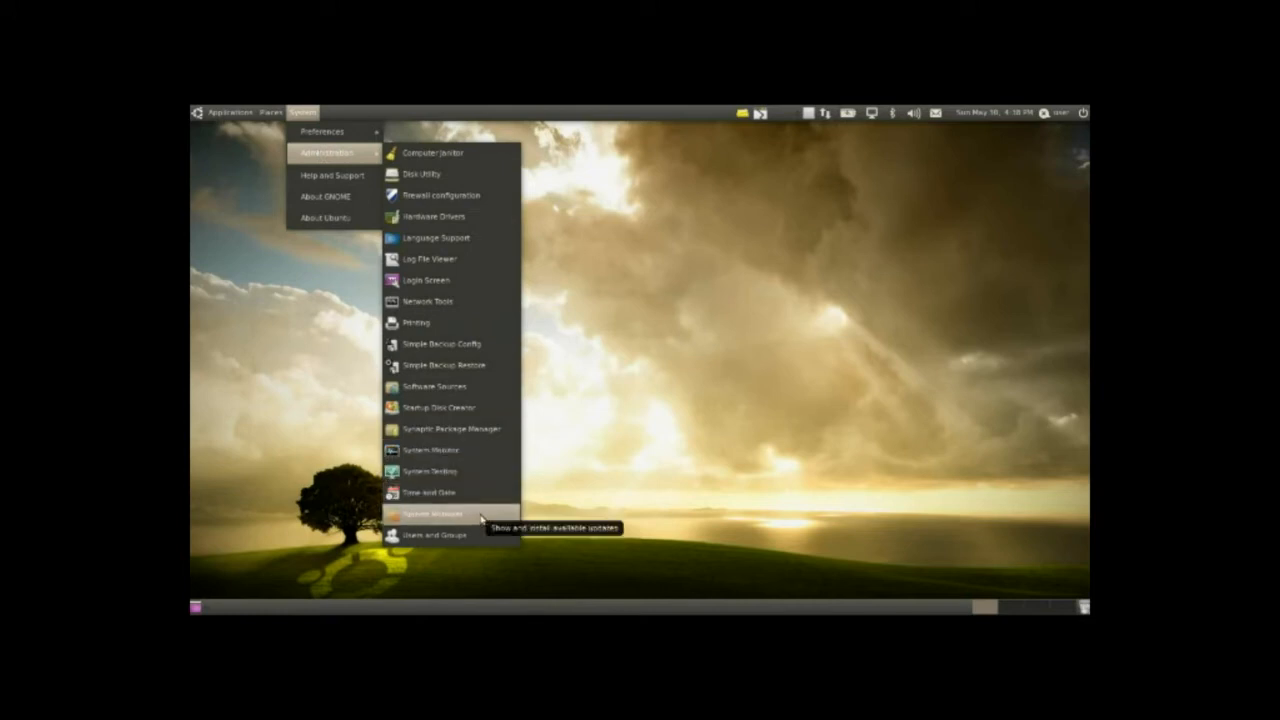
click(430, 512)
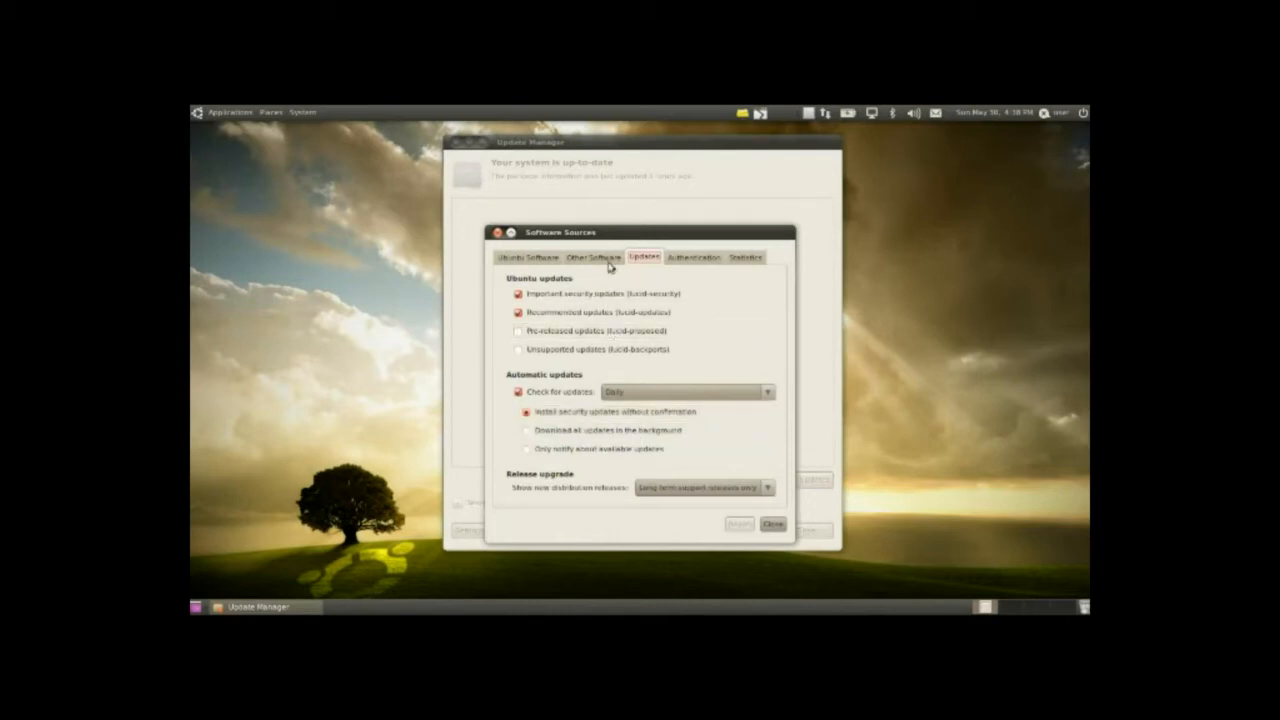
Step: Remove the duplicate partner source entries on the Other Software tab and close Software Sources
click(592, 256)
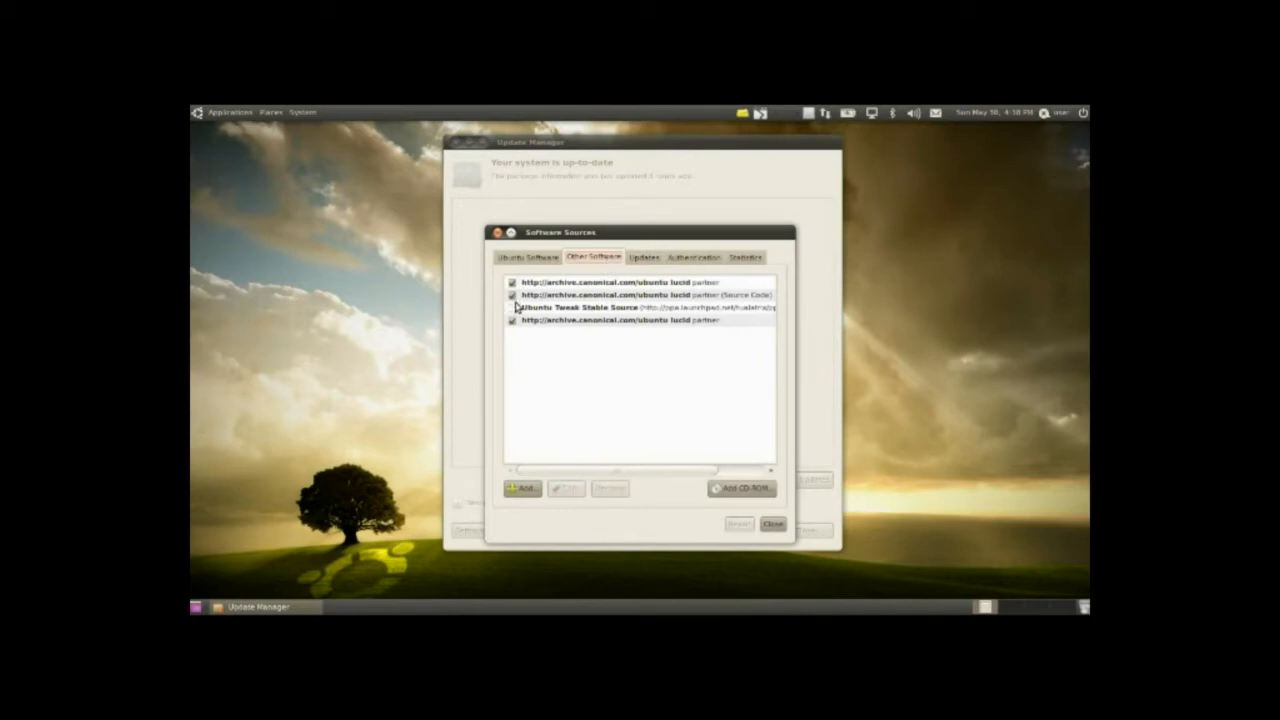
click(620, 284)
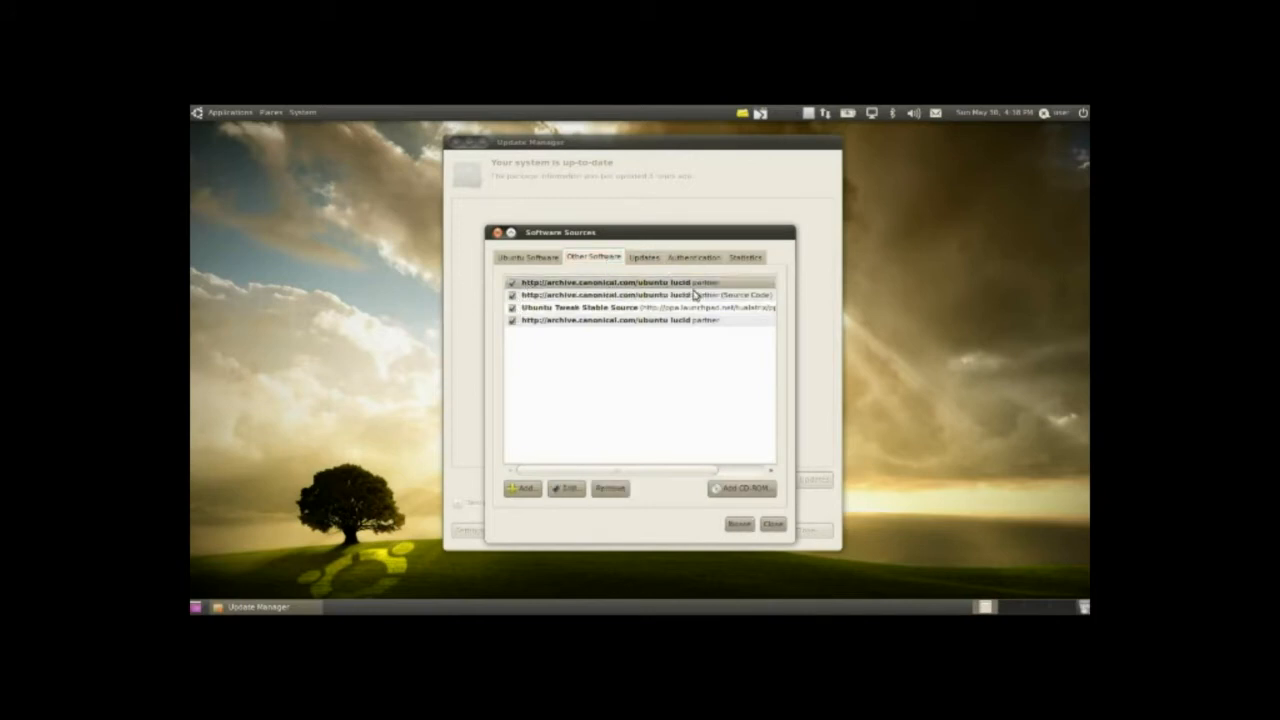
click(640, 296)
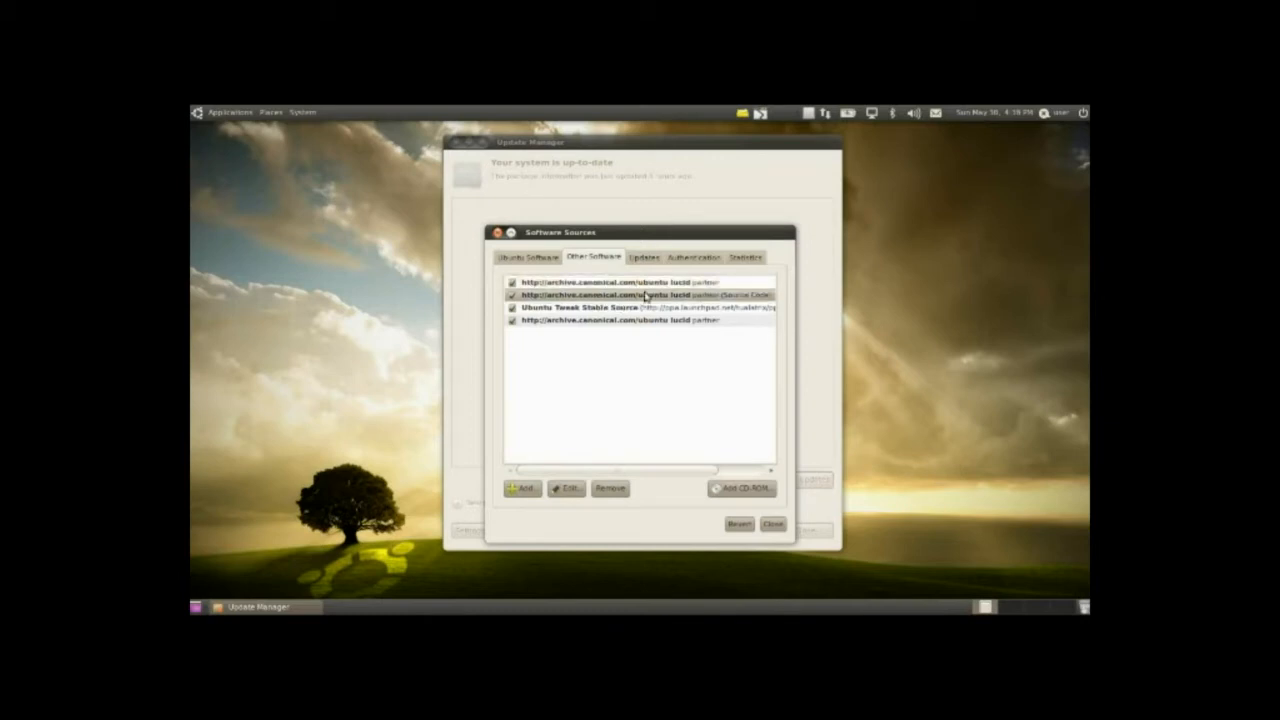
mouse_move(730, 304)
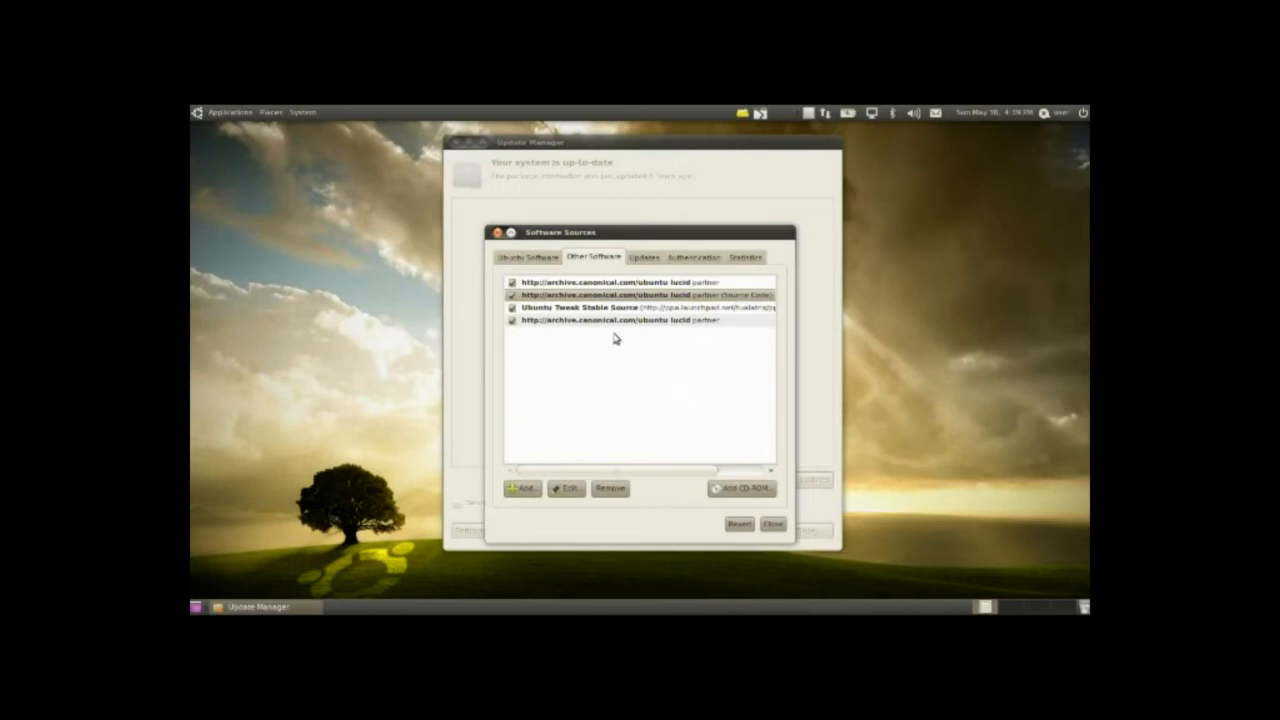
mouse_move(596, 296)
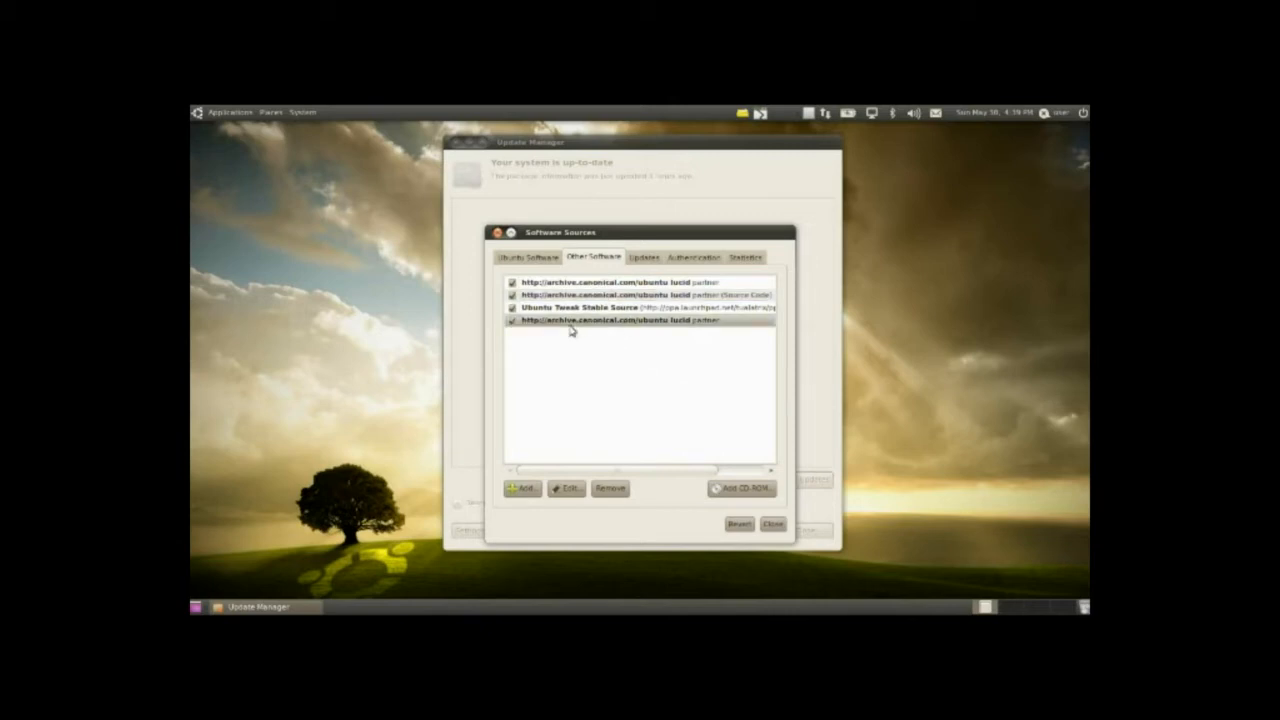
click(608, 488)
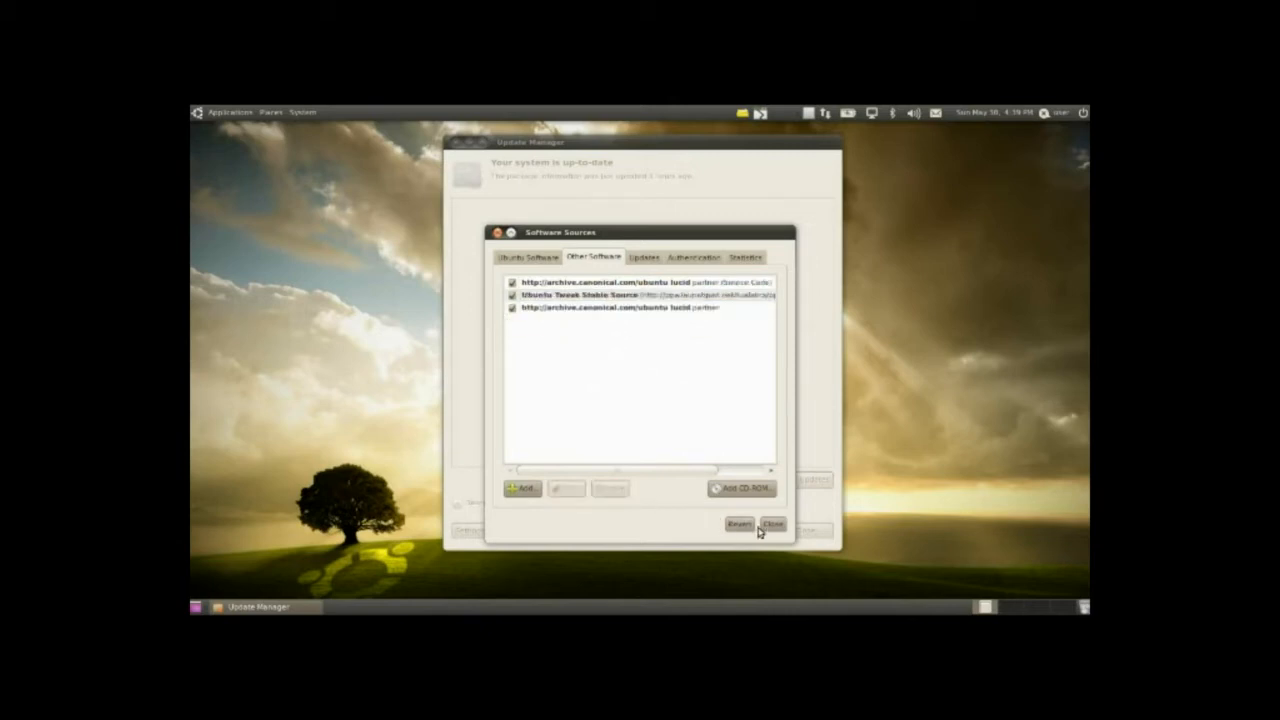
click(772, 524)
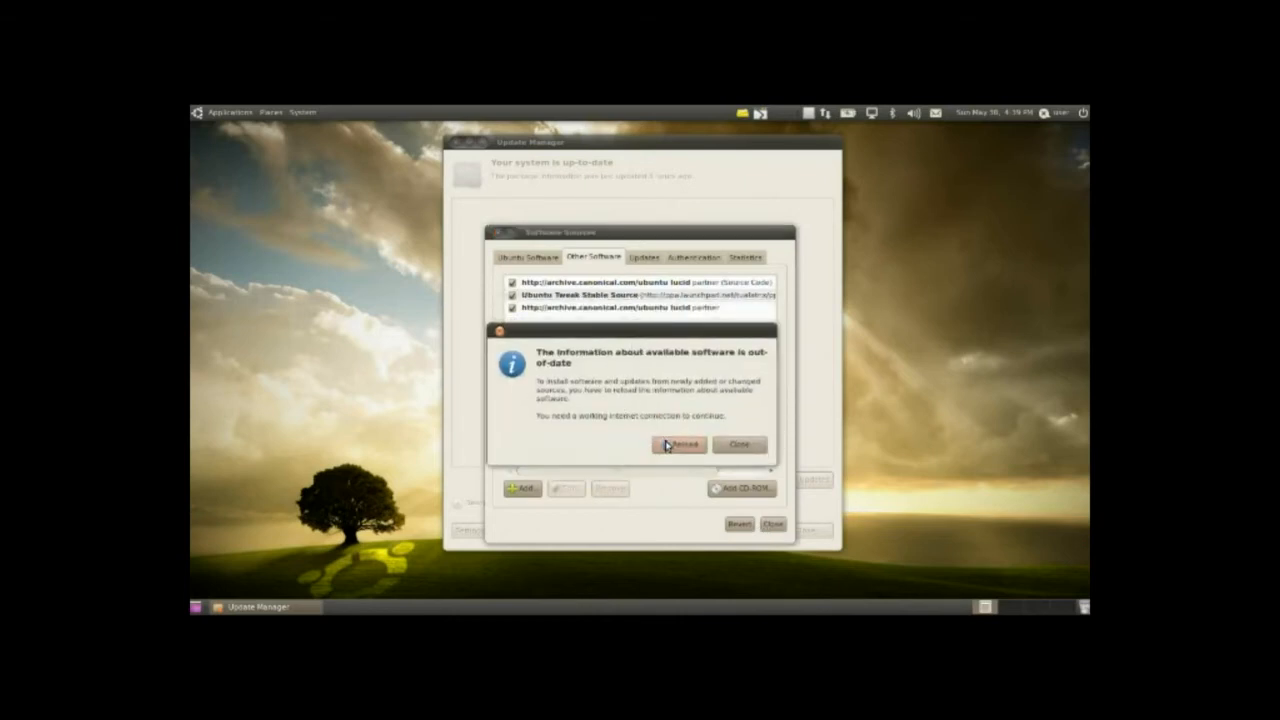
Step: Reload the out-of-date software information so Software Sources closes
click(680, 444)
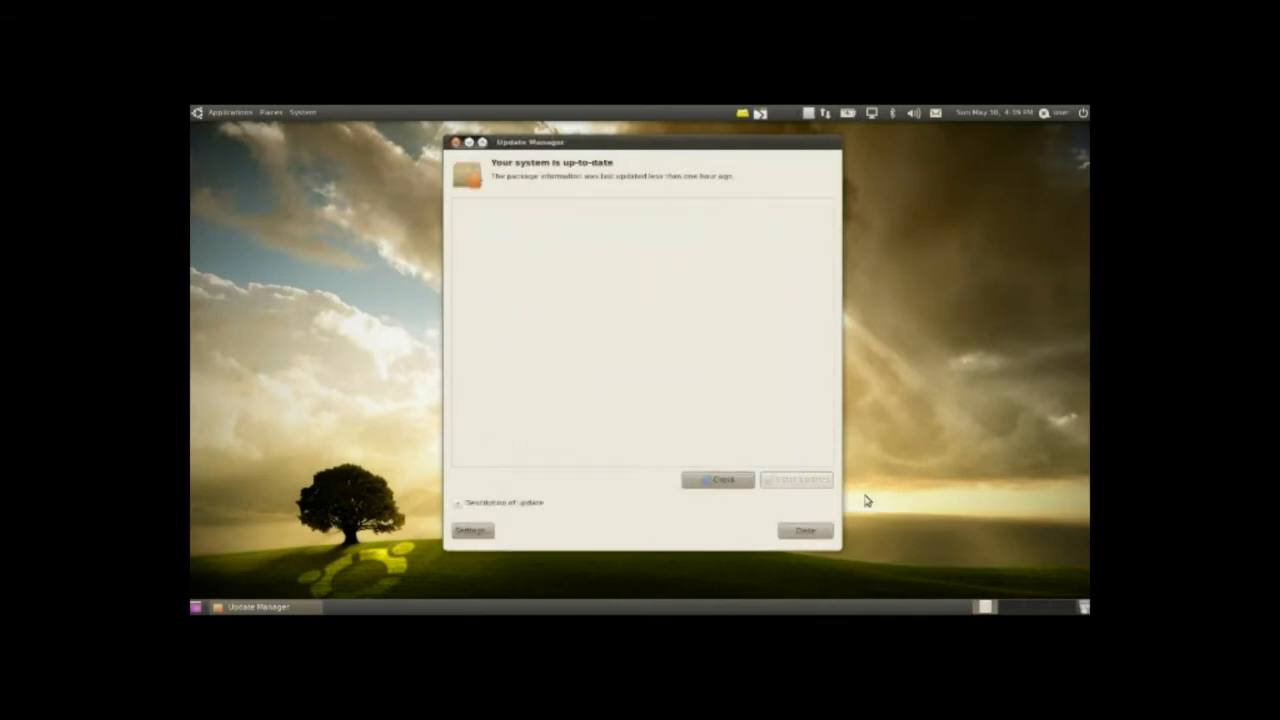
Step: Check for updates, glance at the update description, and close Update Manager
click(716, 480)
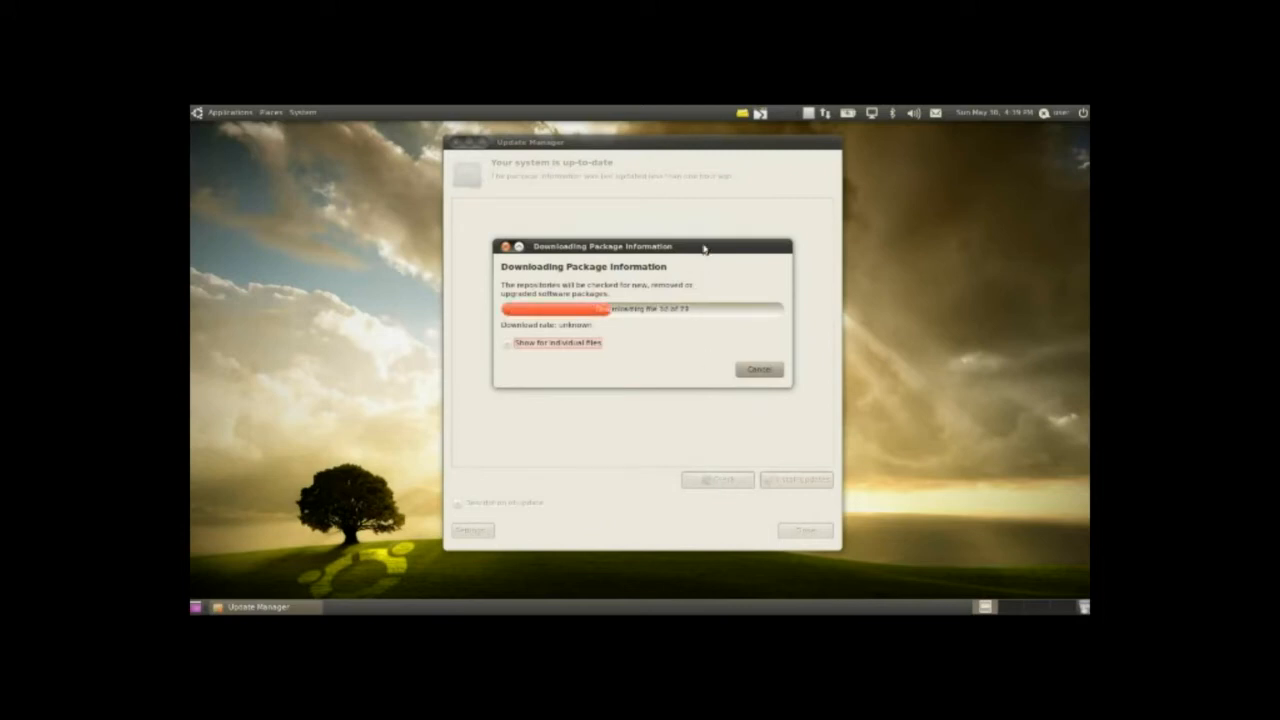
mouse_move(692, 330)
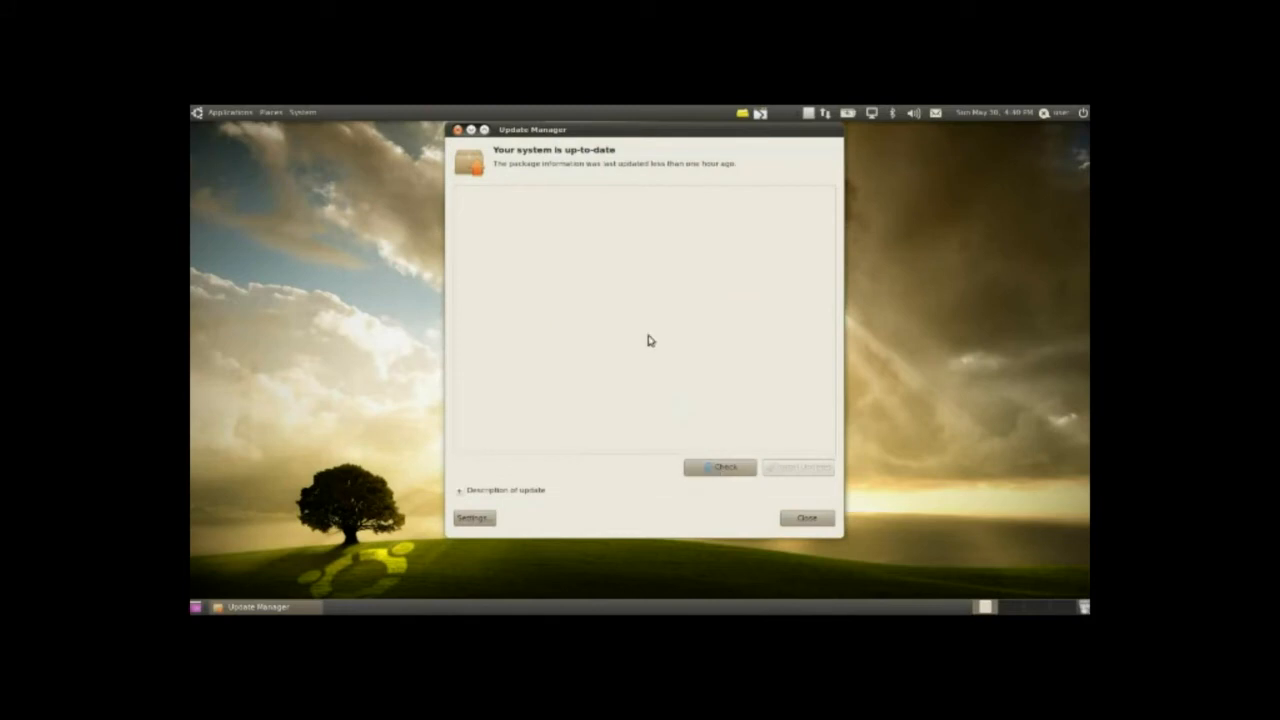
mouse_move(584, 414)
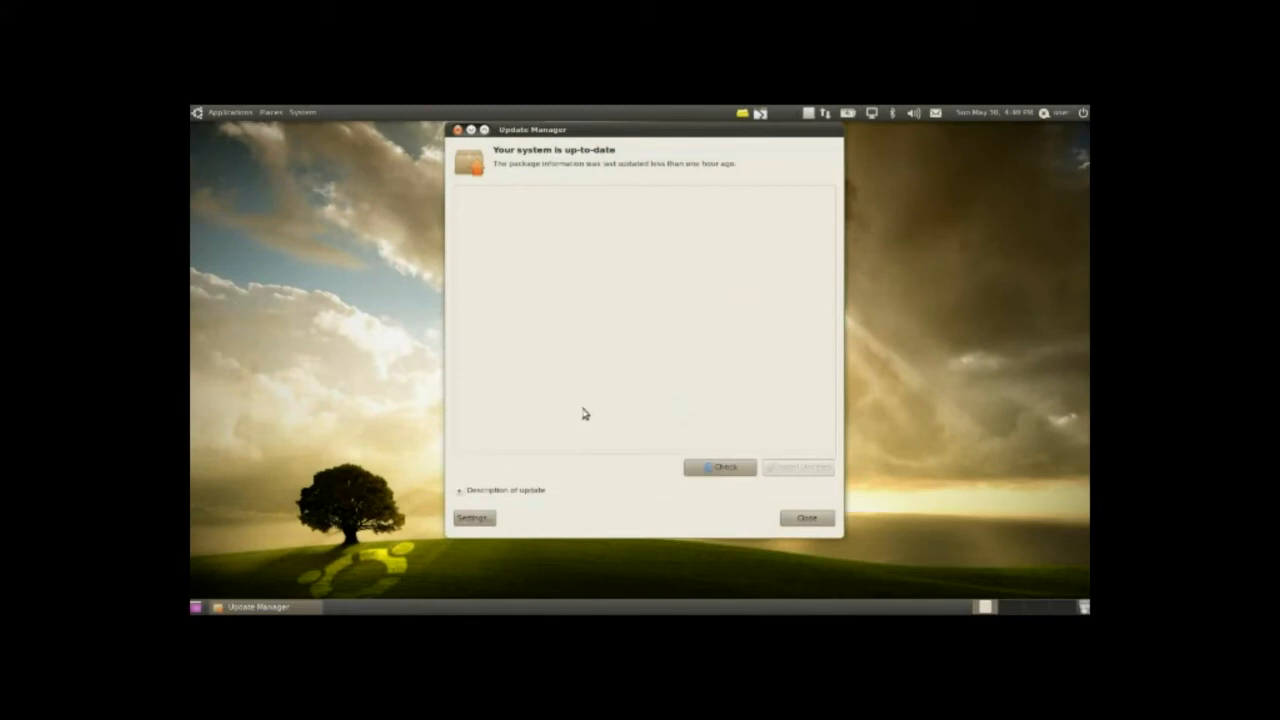
click(504, 490)
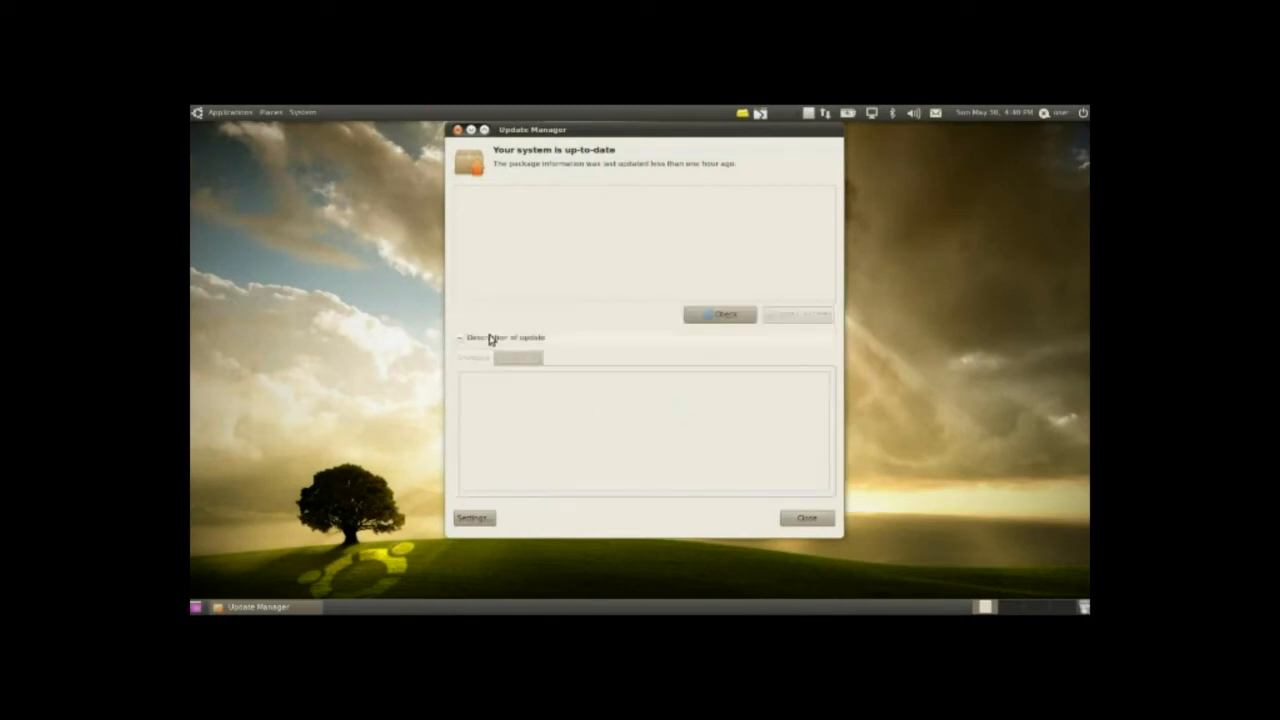
click(460, 336)
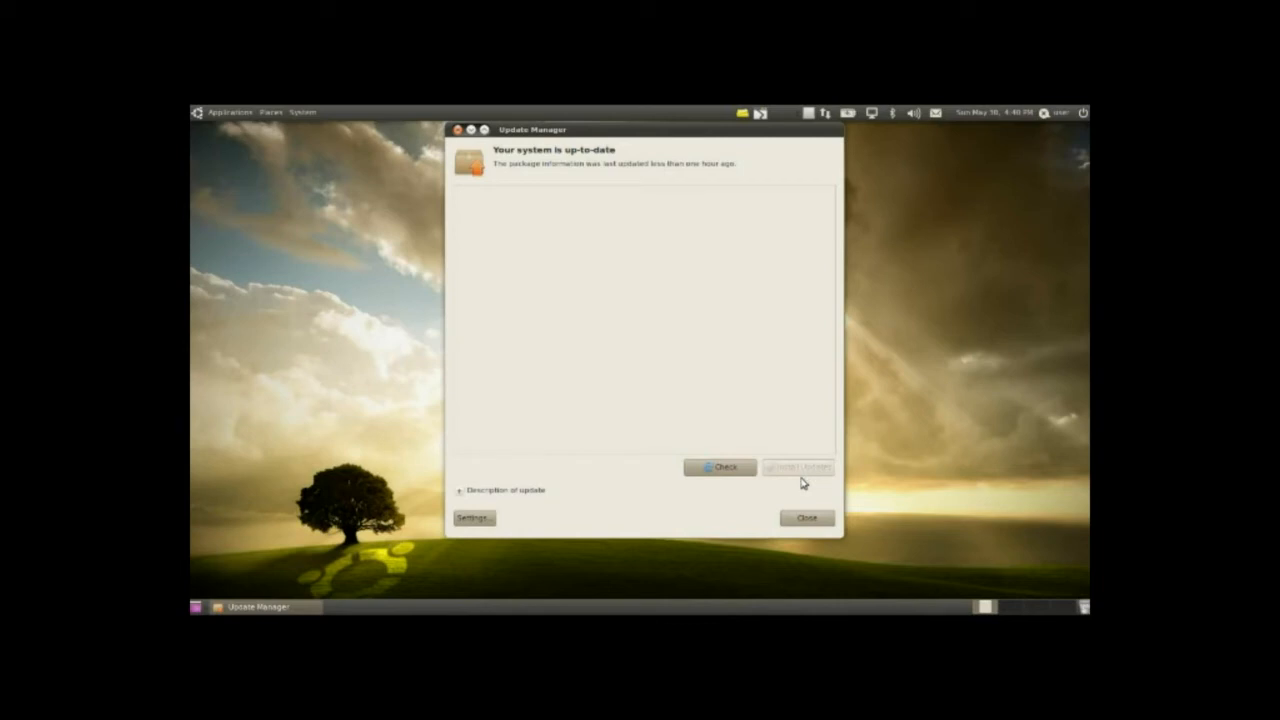
mouse_move(806, 518)
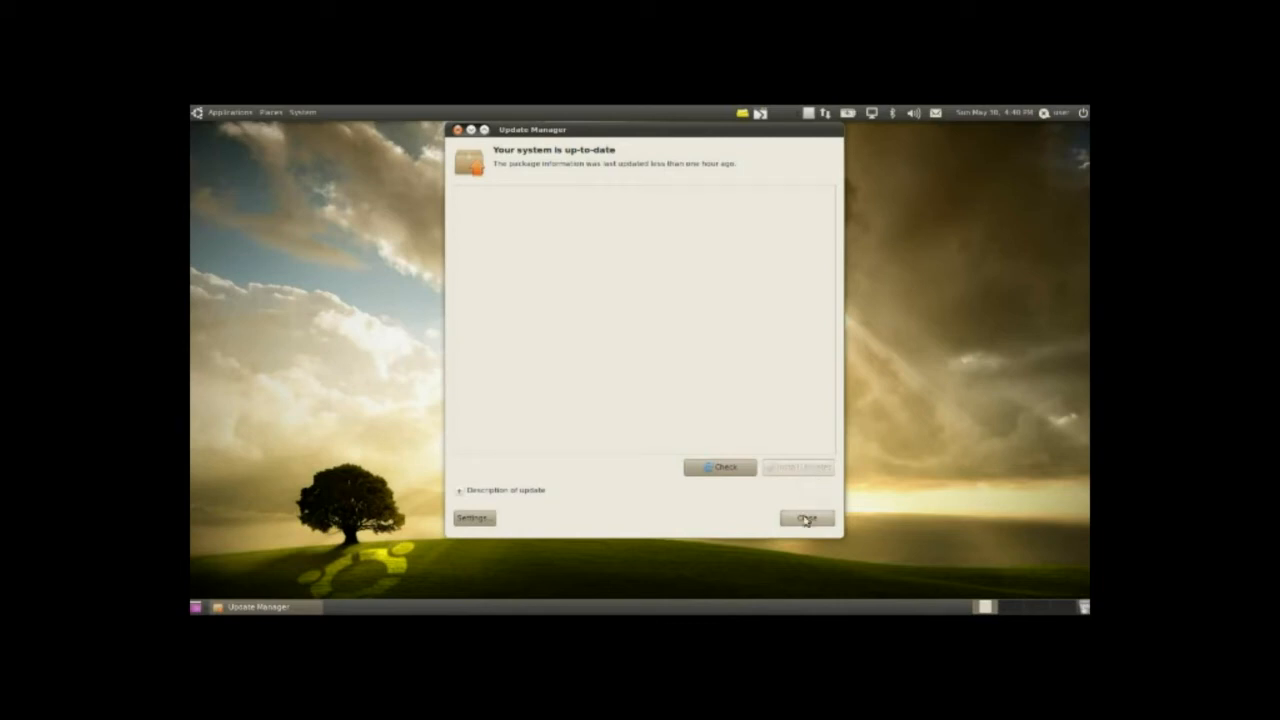
click(806, 518)
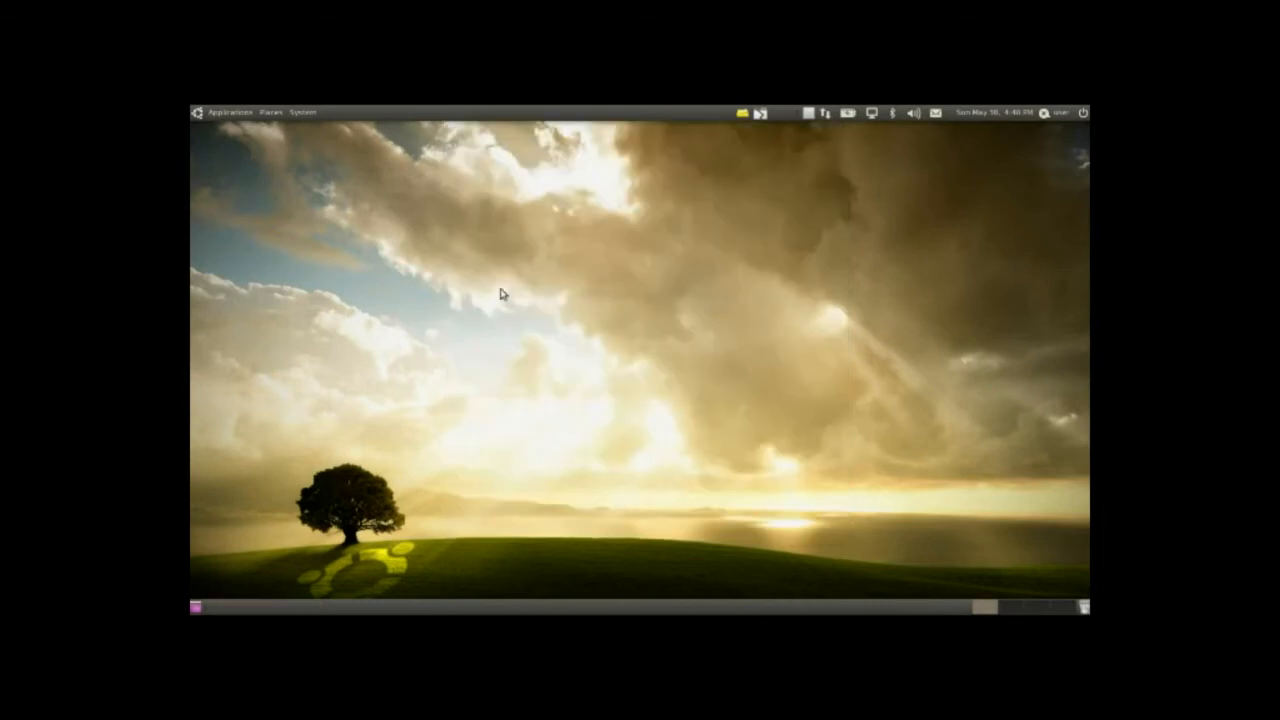
Step: Launch Ubuntu Software Center and search for ubuntu-restricted-extras, selecting the first result
click(228, 112)
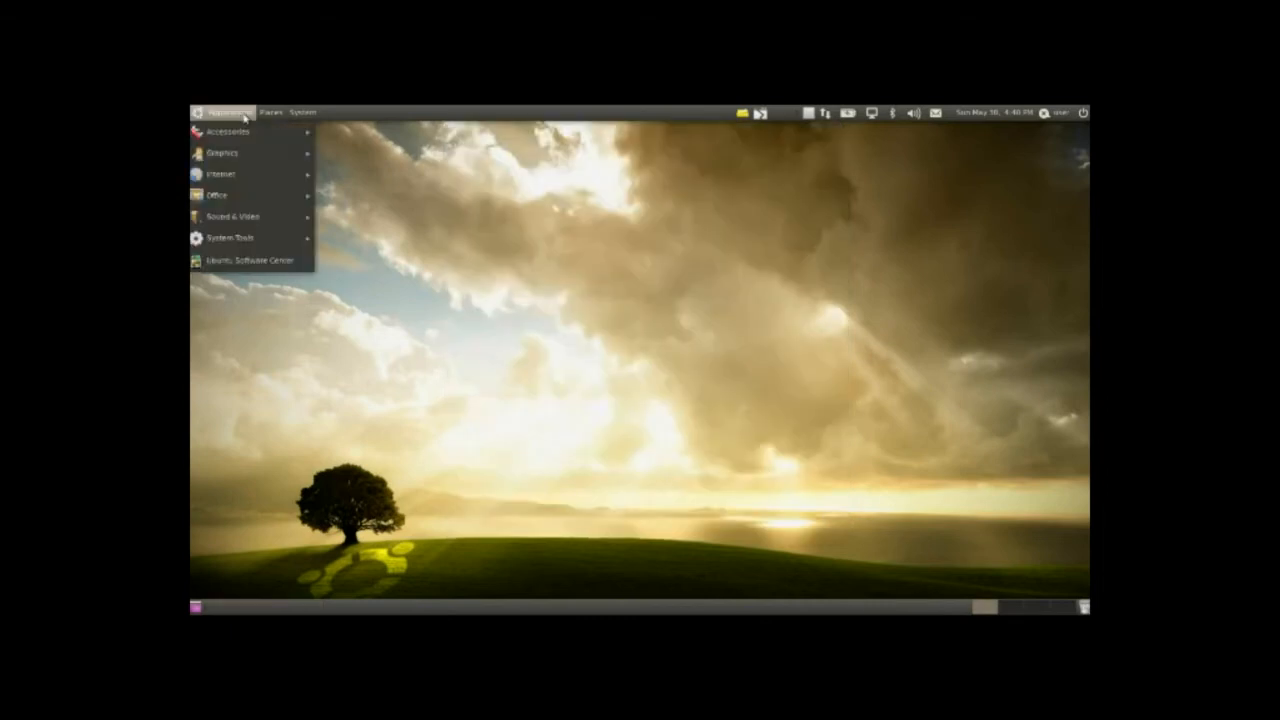
click(252, 260)
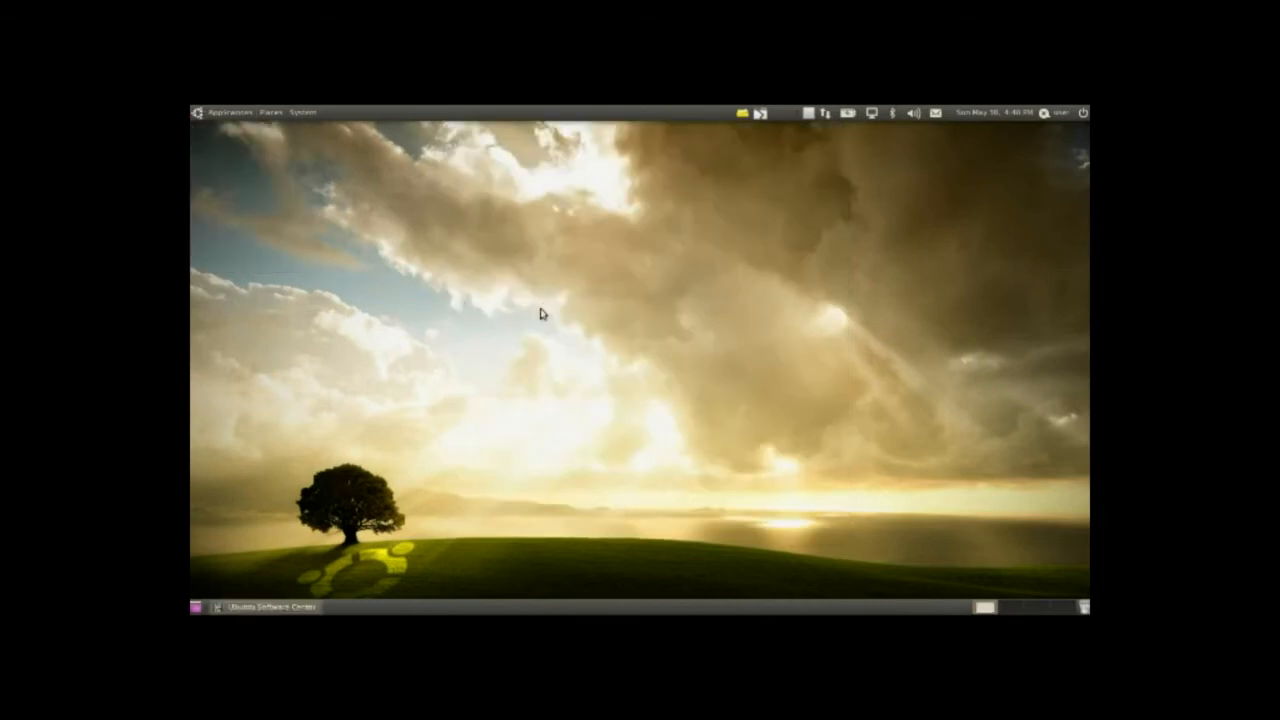
click(268, 608)
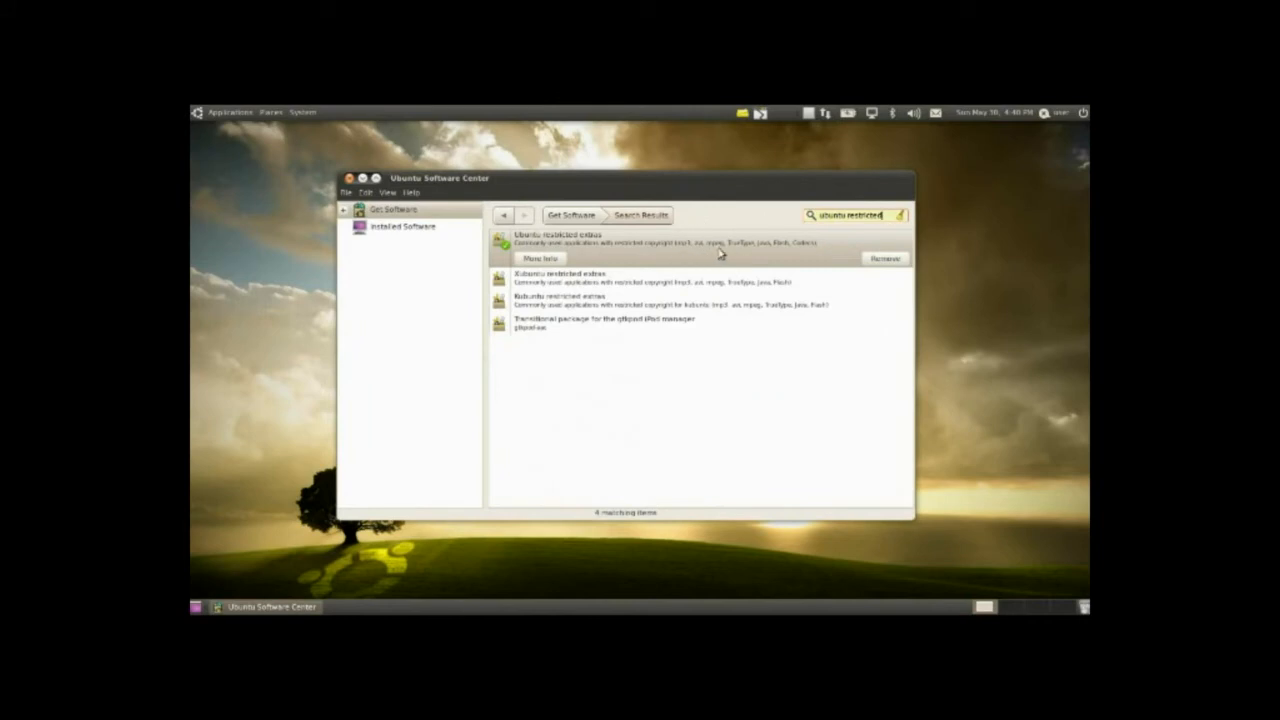
mouse_move(796, 254)
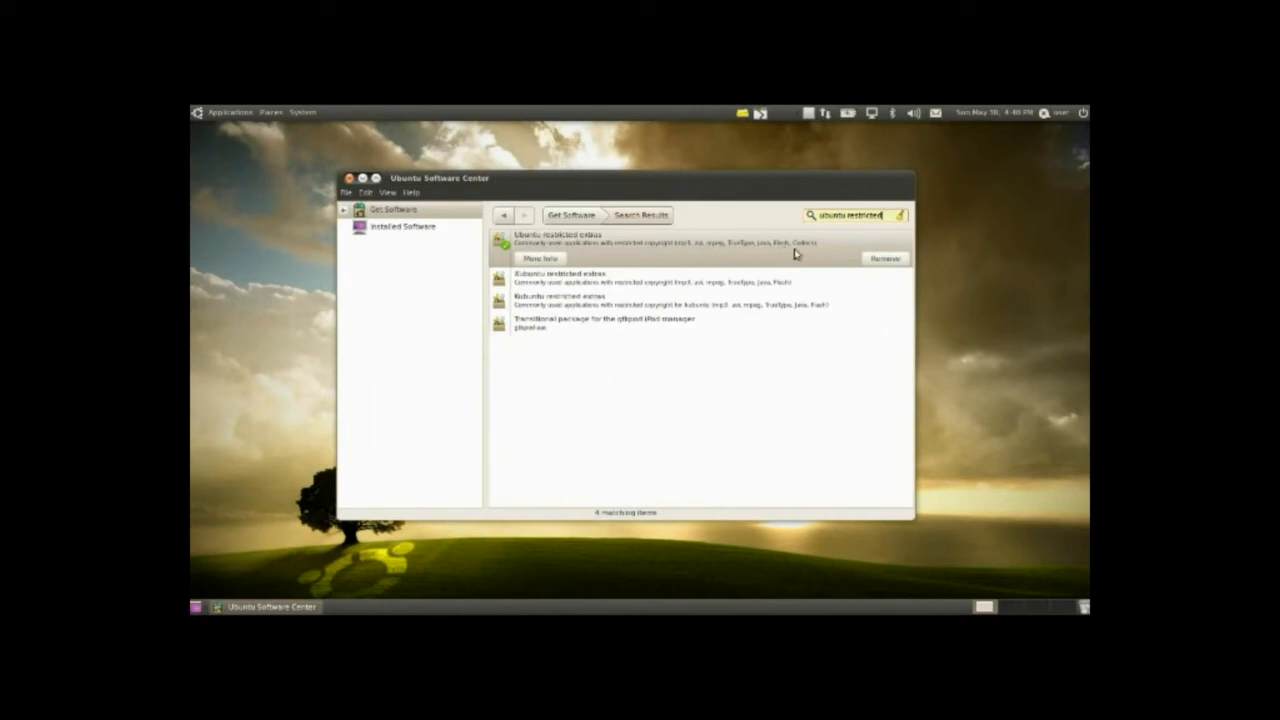
click(560, 240)
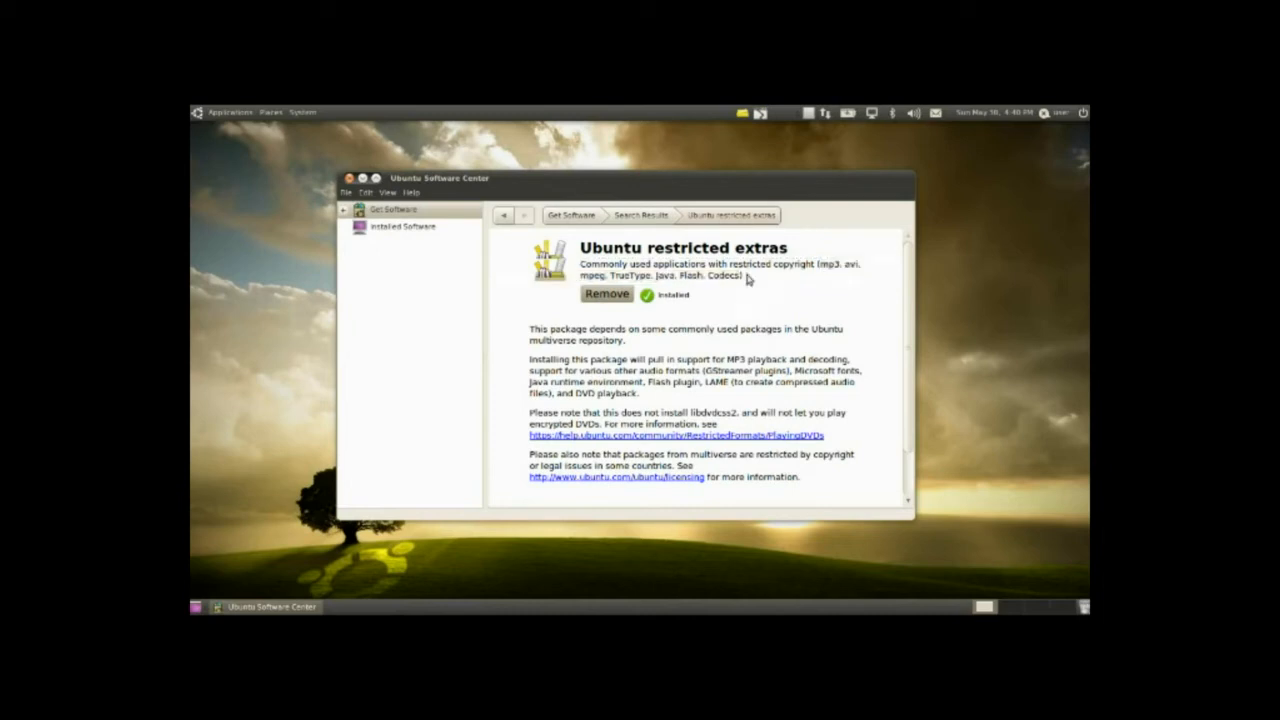
mouse_move(866, 312)
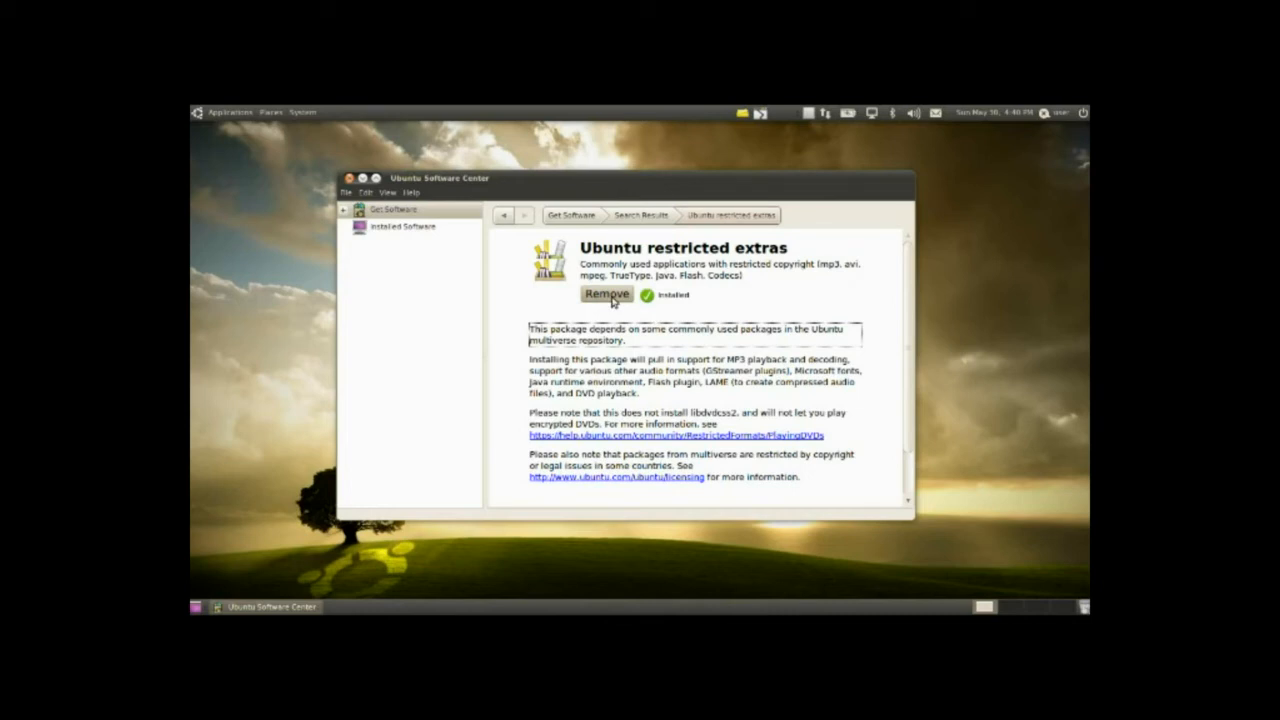
mouse_move(610, 298)
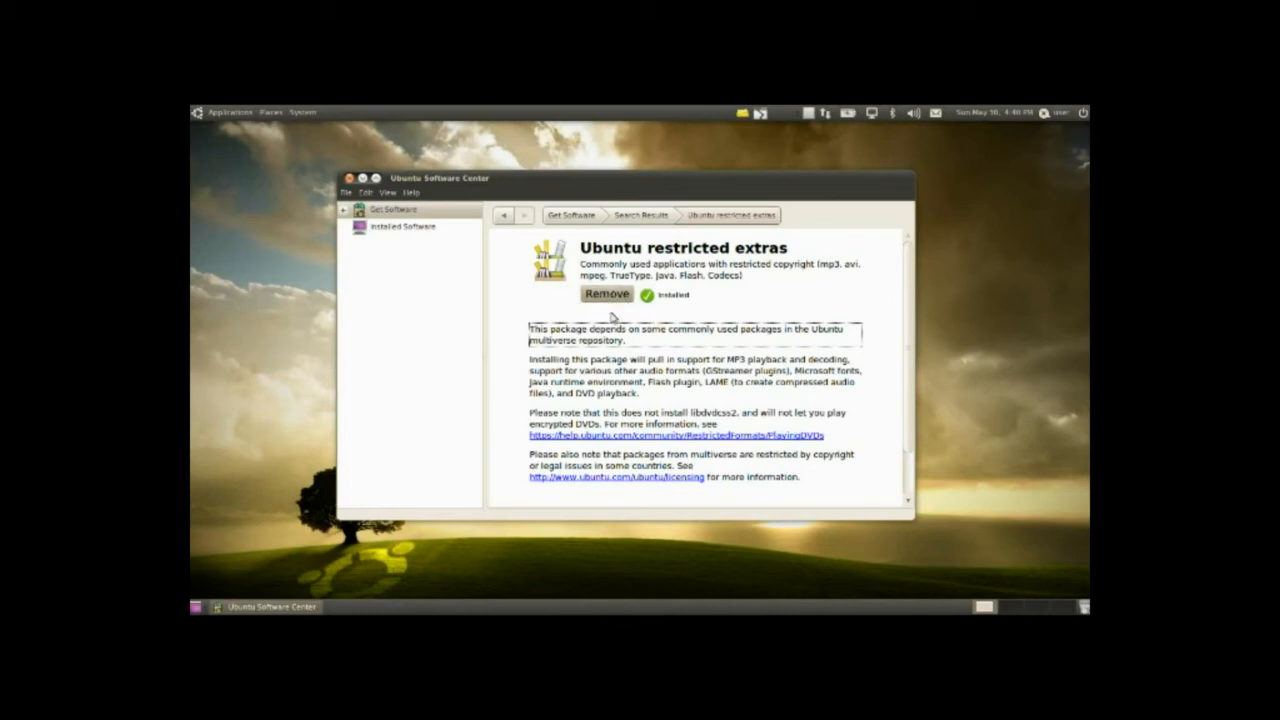
mouse_move(596, 360)
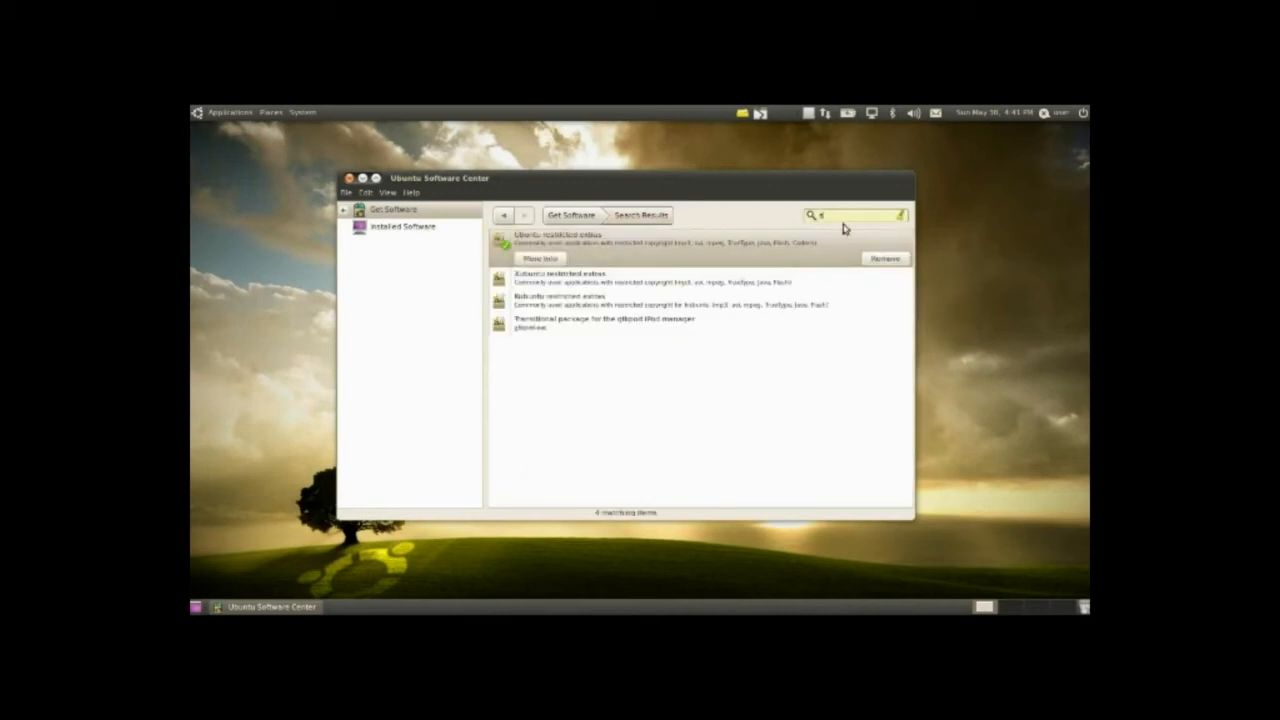
Step: Search 'sun java pl' and show the Sun Java 6.0 Plugin details page
text(sun java plugin)
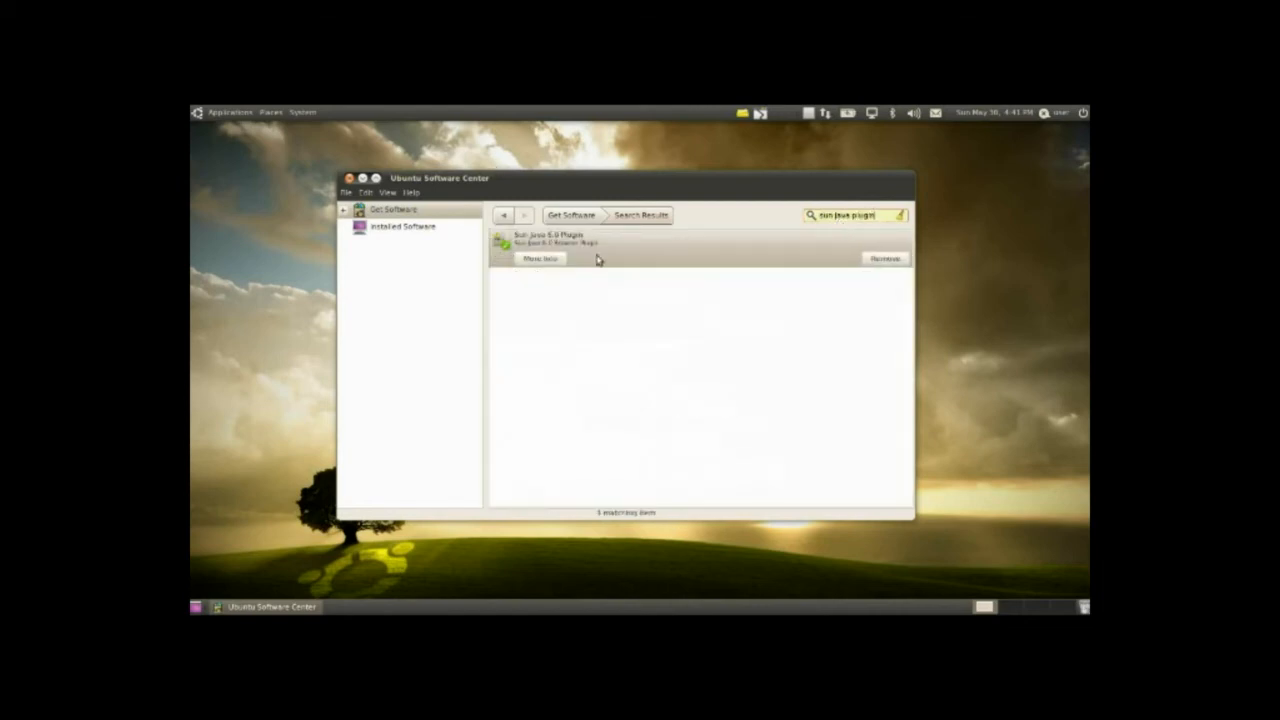
click(550, 238)
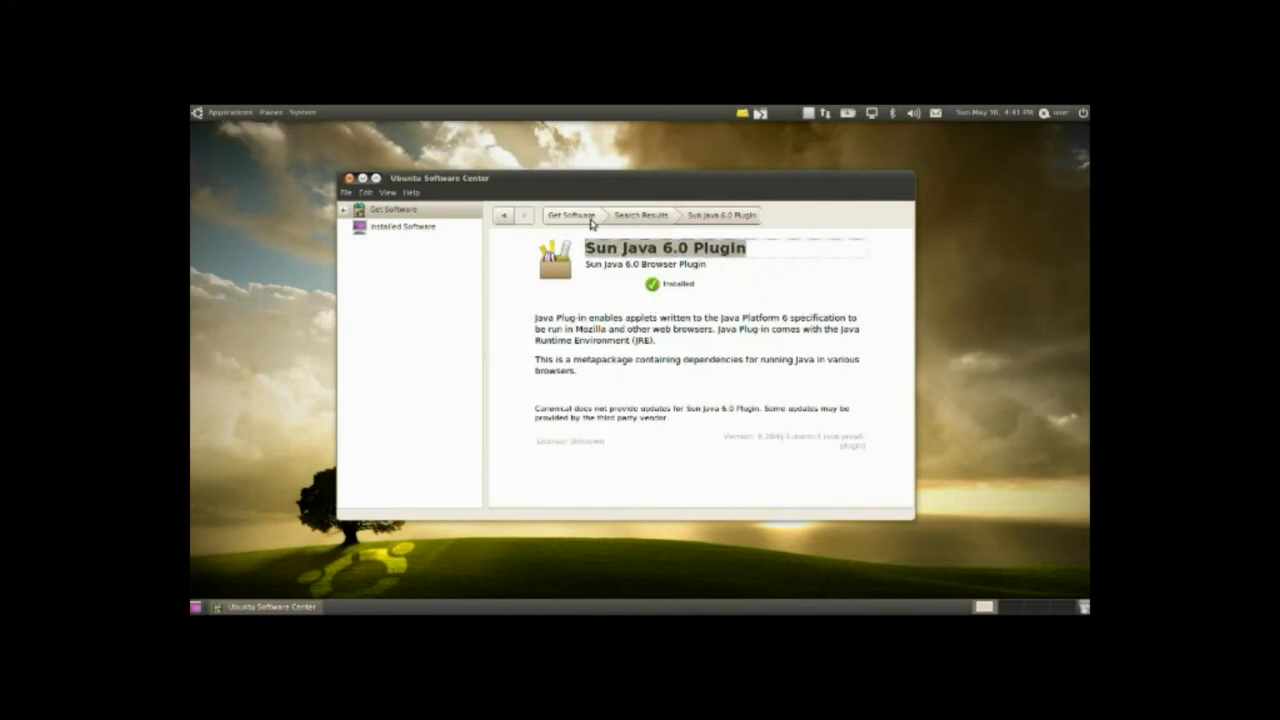
mouse_move(620, 304)
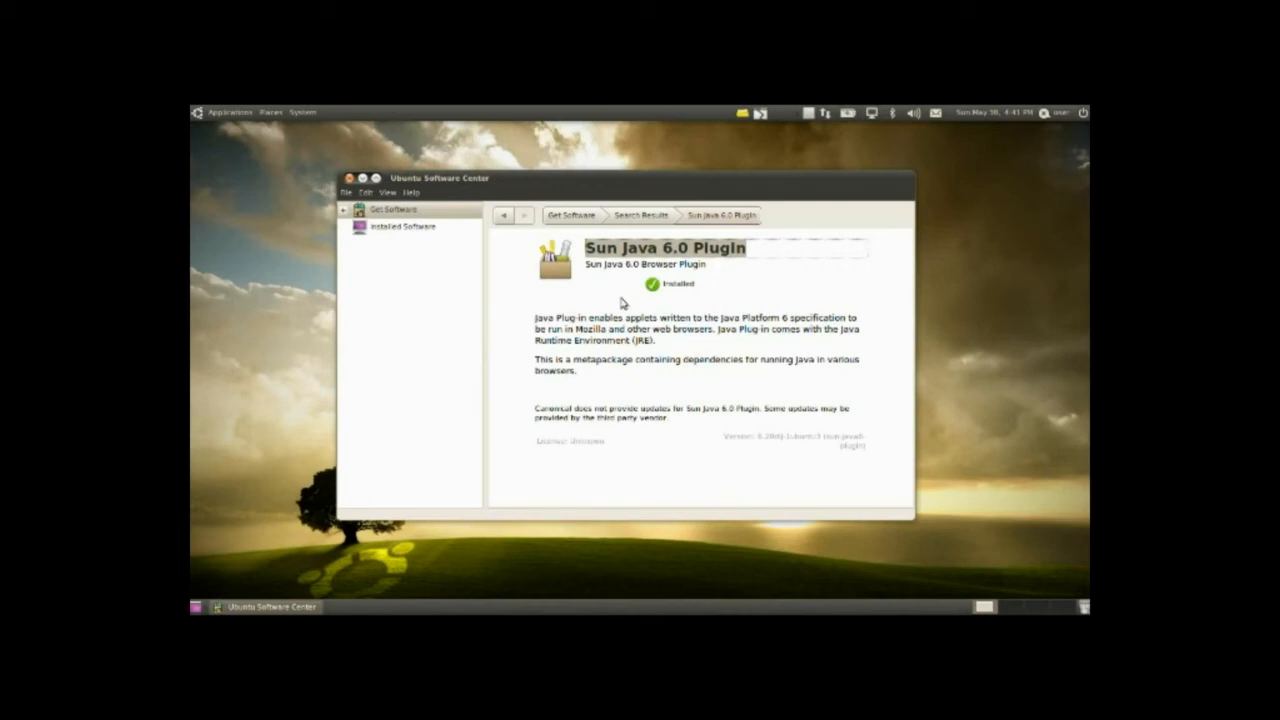
mouse_move(620, 292)
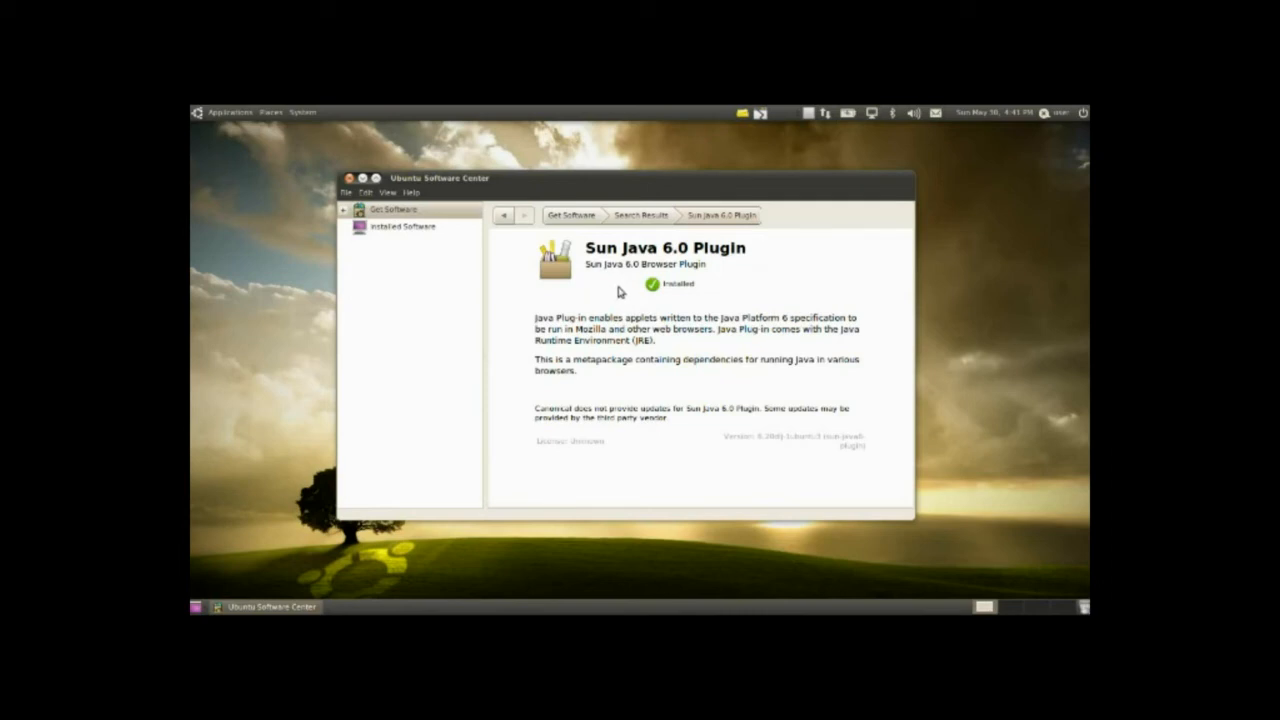
mouse_move(614, 296)
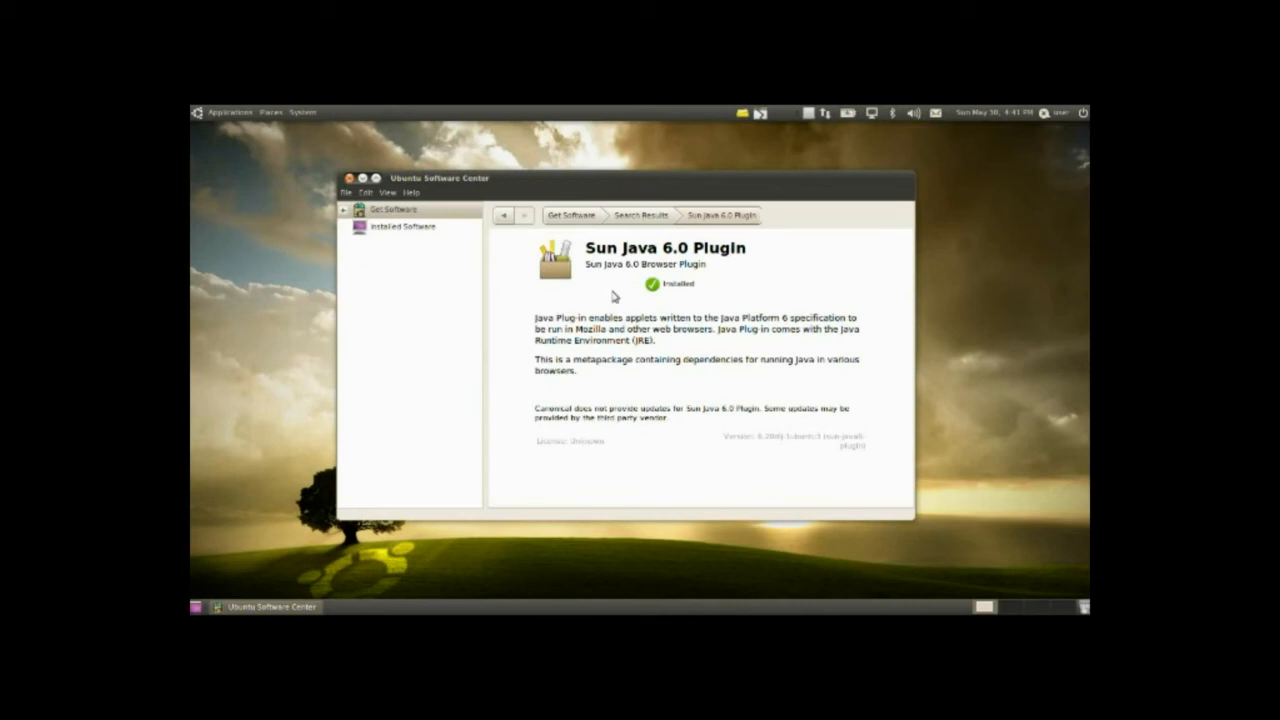
mouse_move(624, 298)
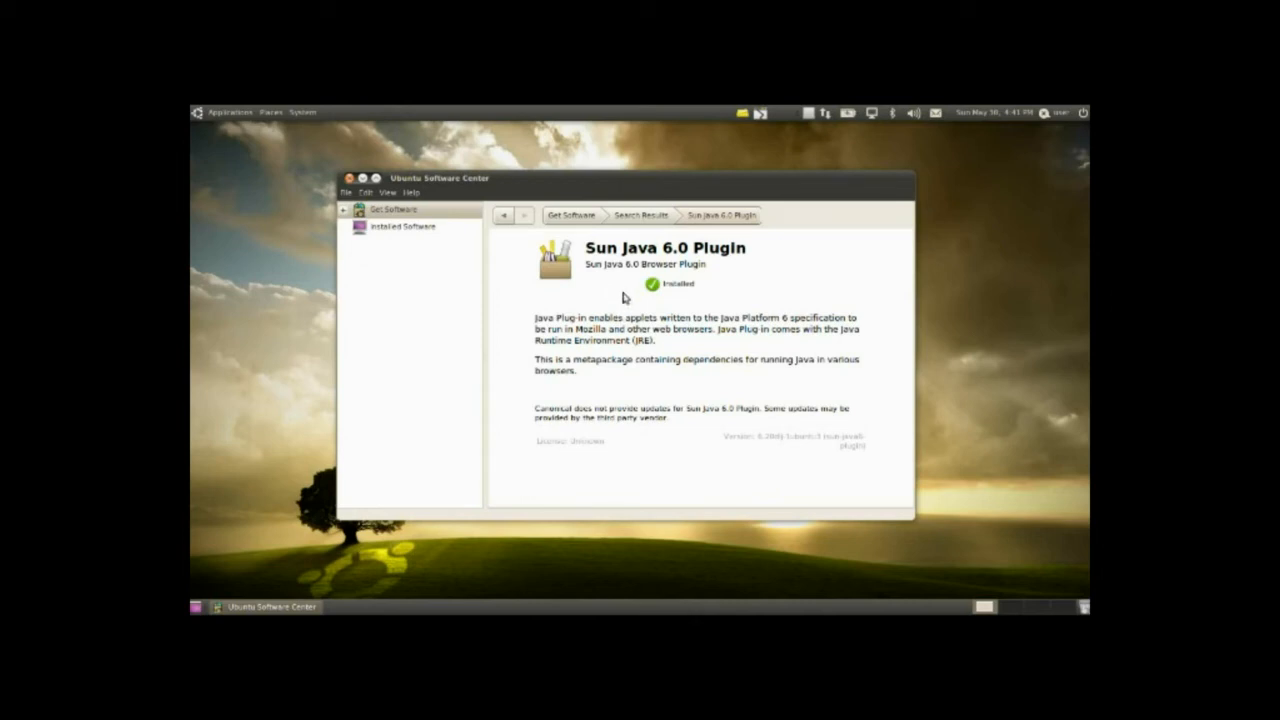
mouse_move(616, 284)
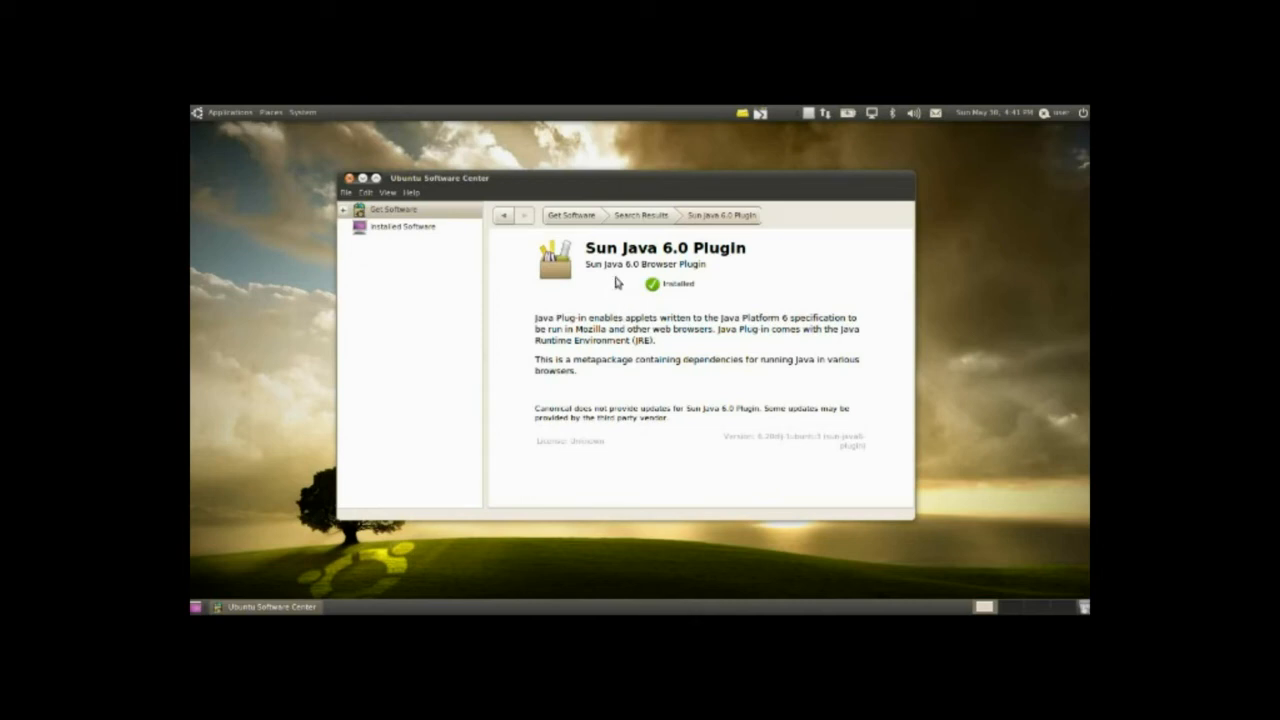
mouse_move(644, 310)
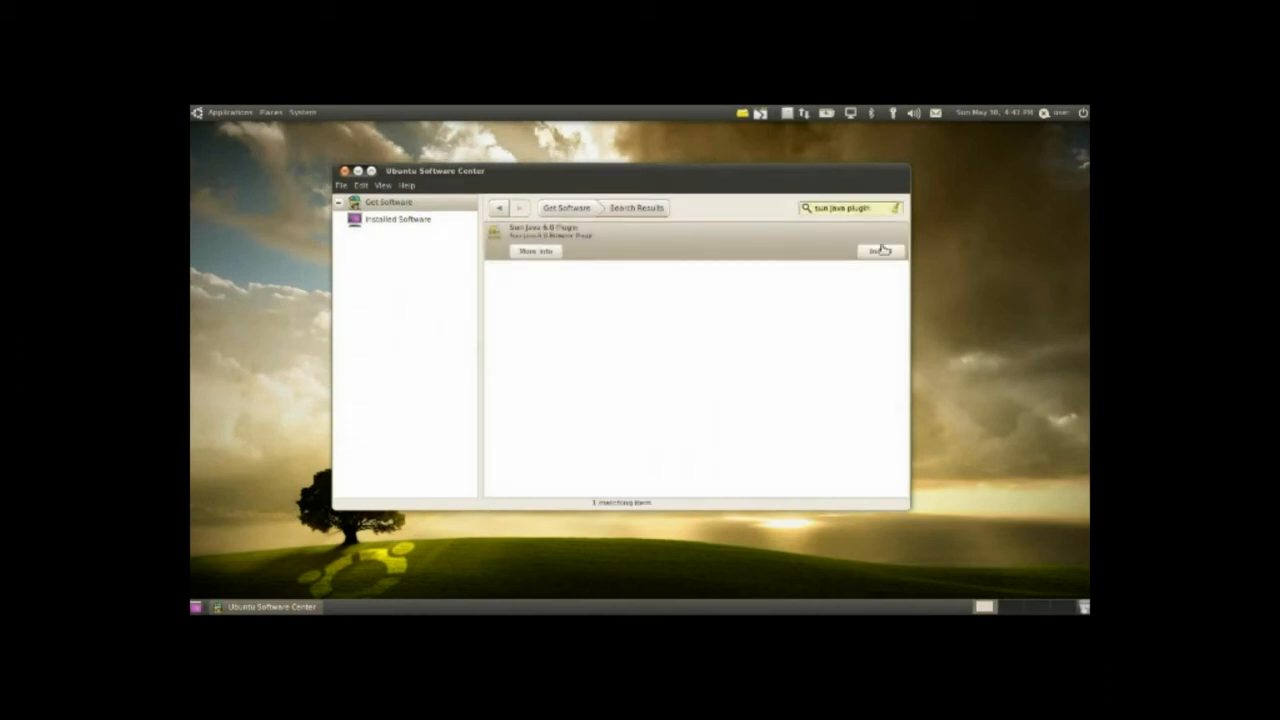
Step: Return to the Sun Java 6.0 Plugin entry in the search results
click(534, 252)
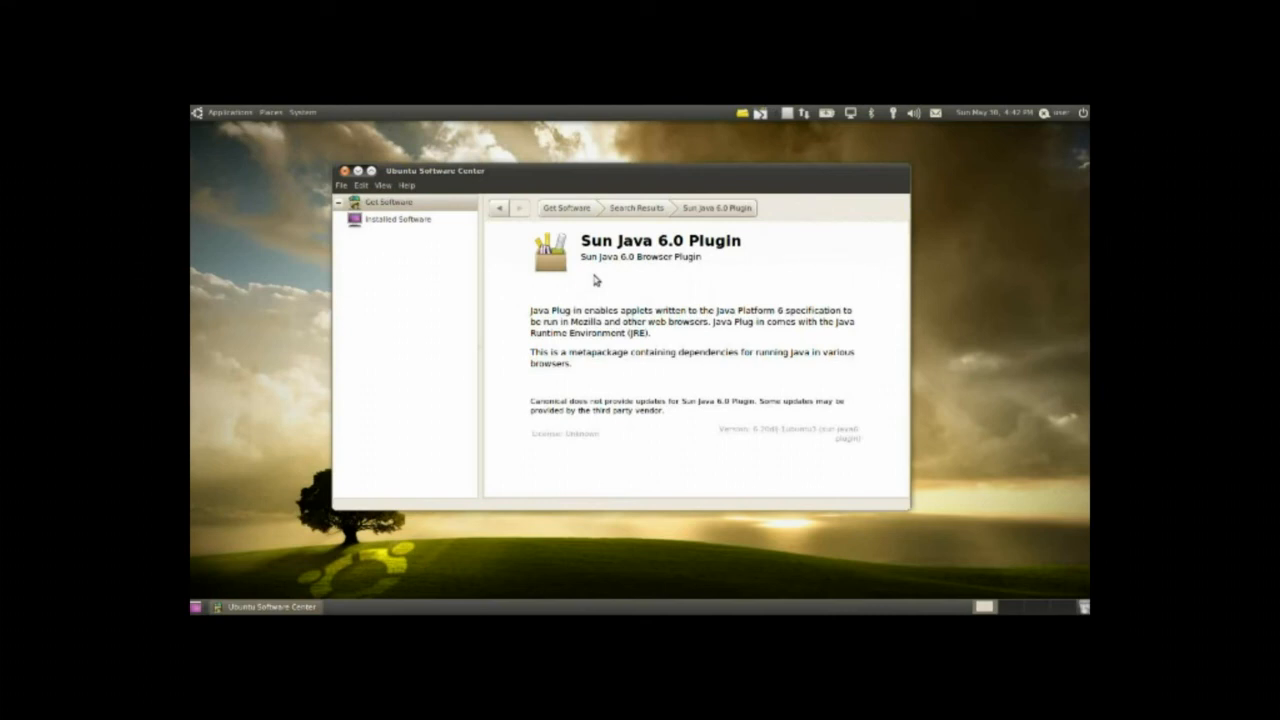
mouse_move(604, 276)
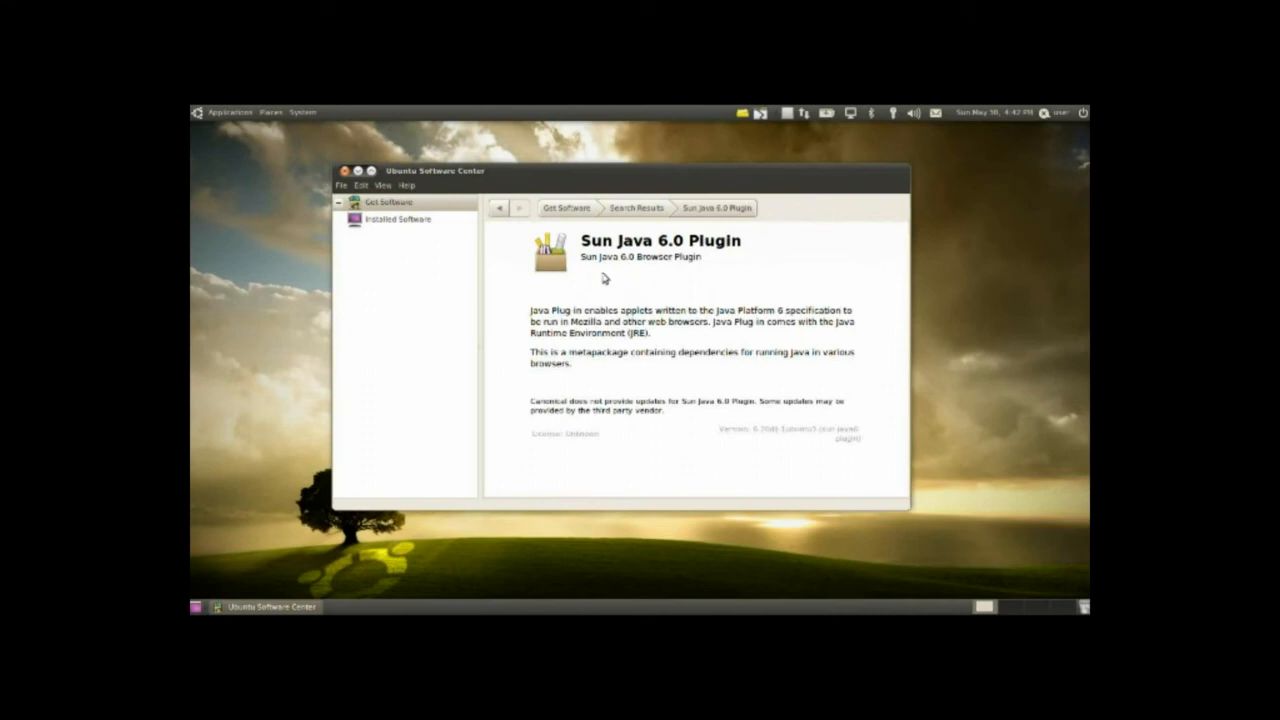
mouse_move(624, 288)
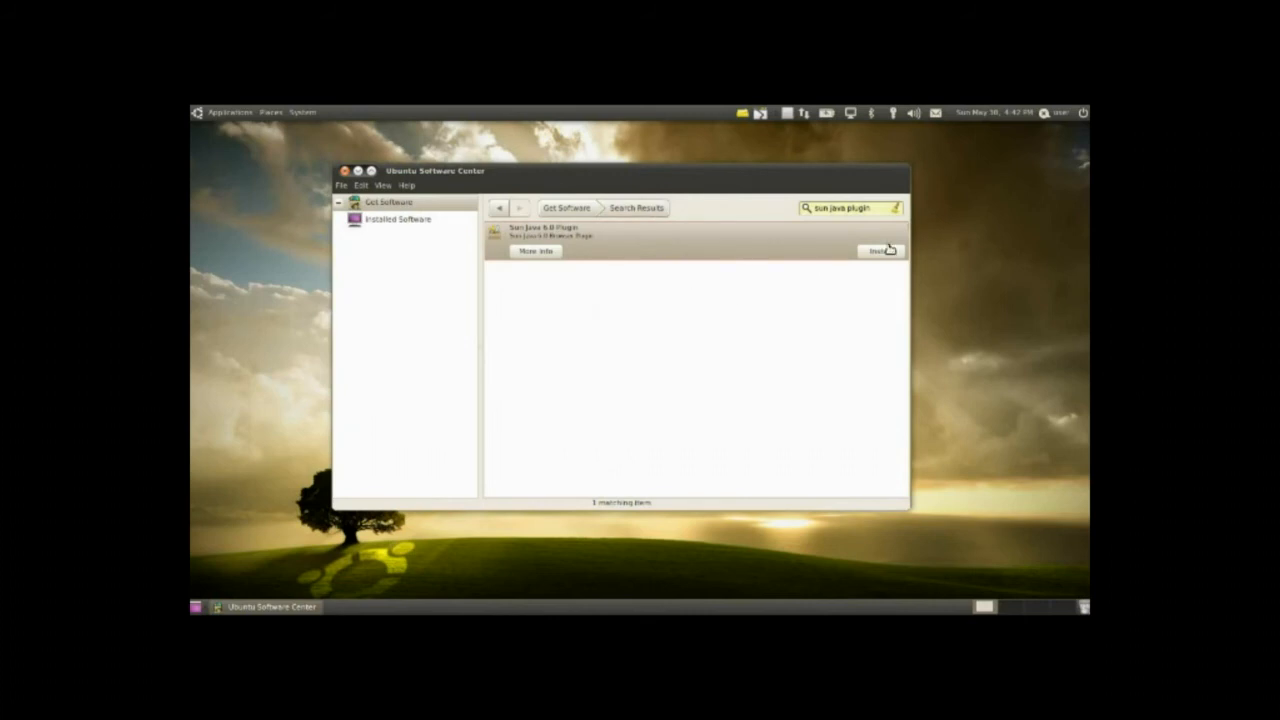
mouse_move(848, 230)
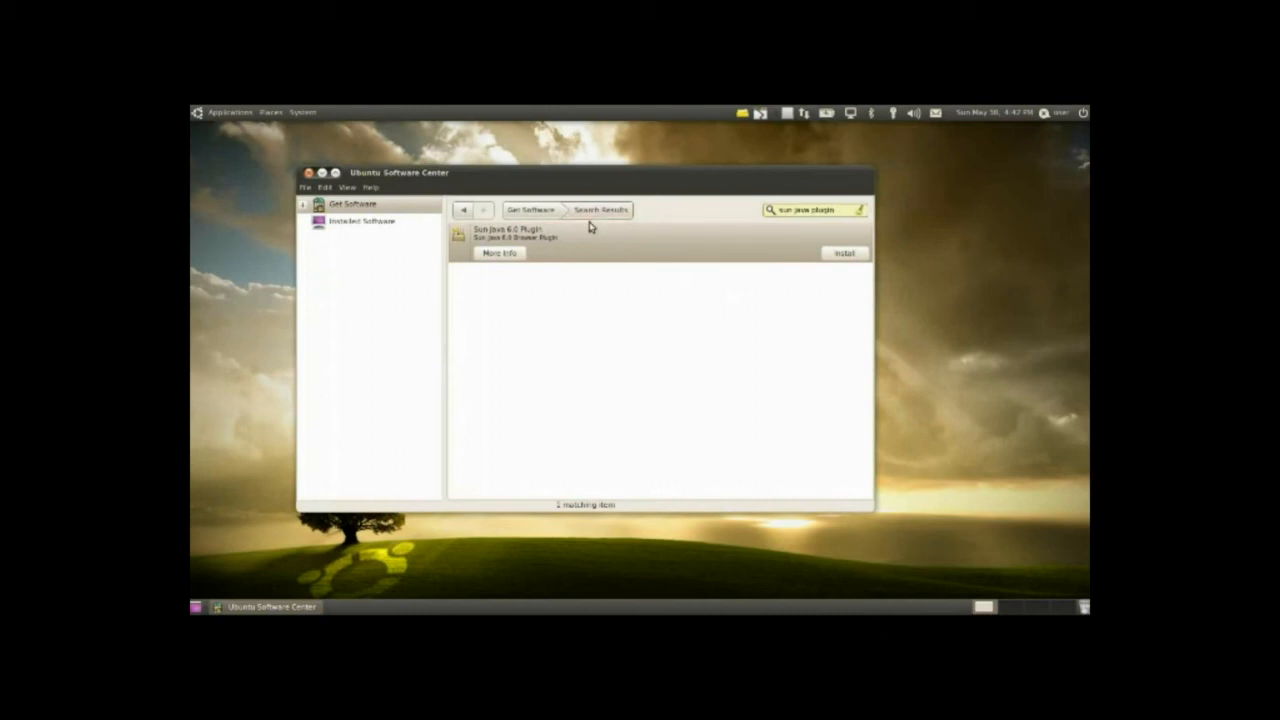
mouse_move(838, 292)
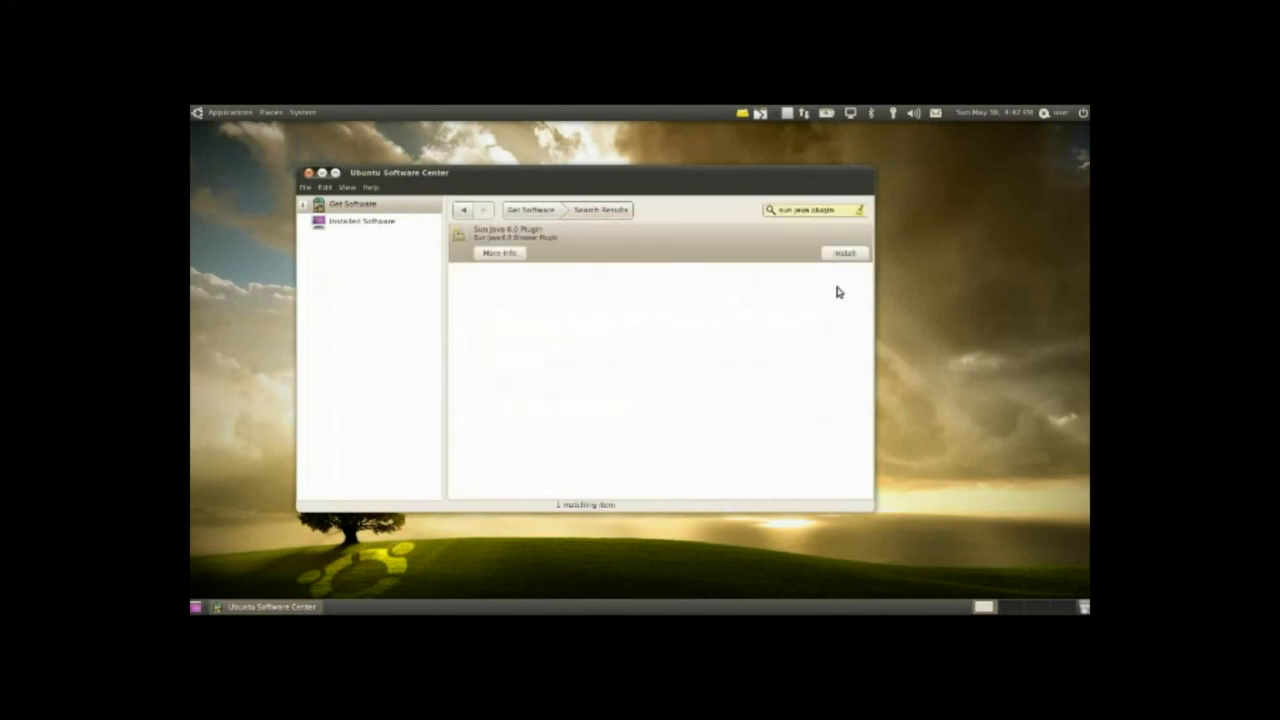
Step: Install Sun Java 6.0 Plugin, authenticating with the password
click(844, 252)
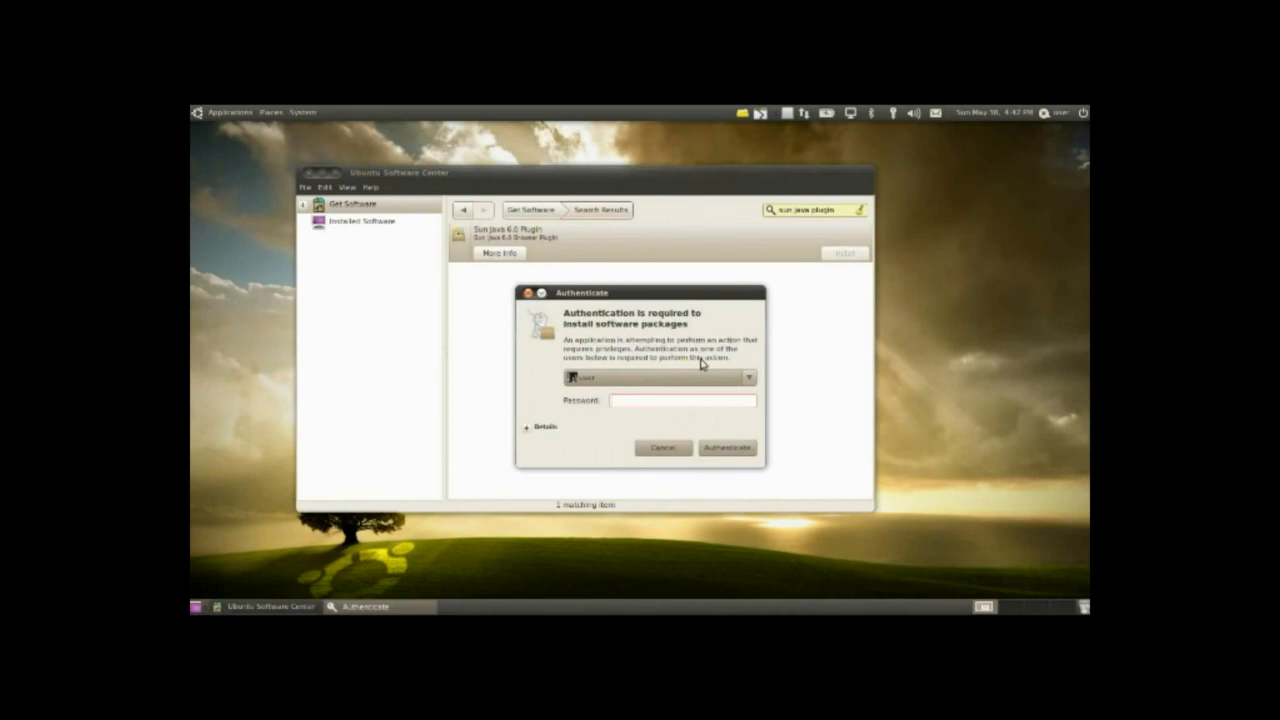
click(662, 448)
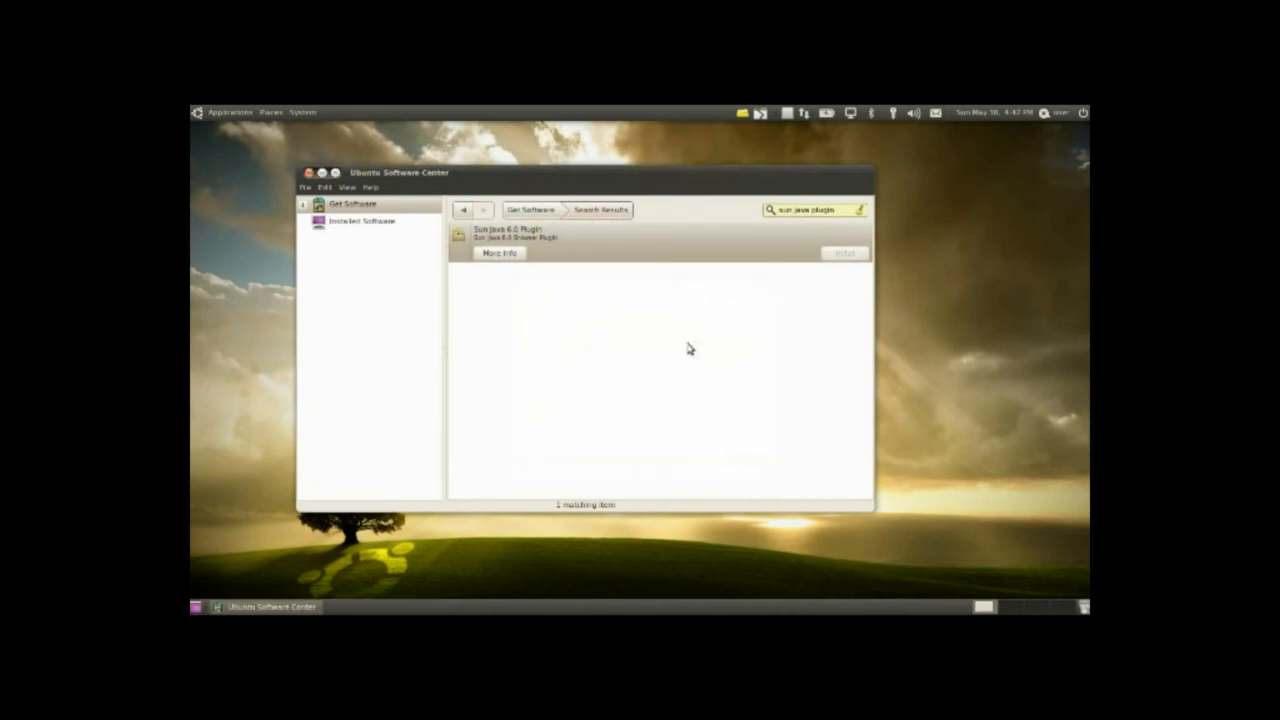
click(844, 252)
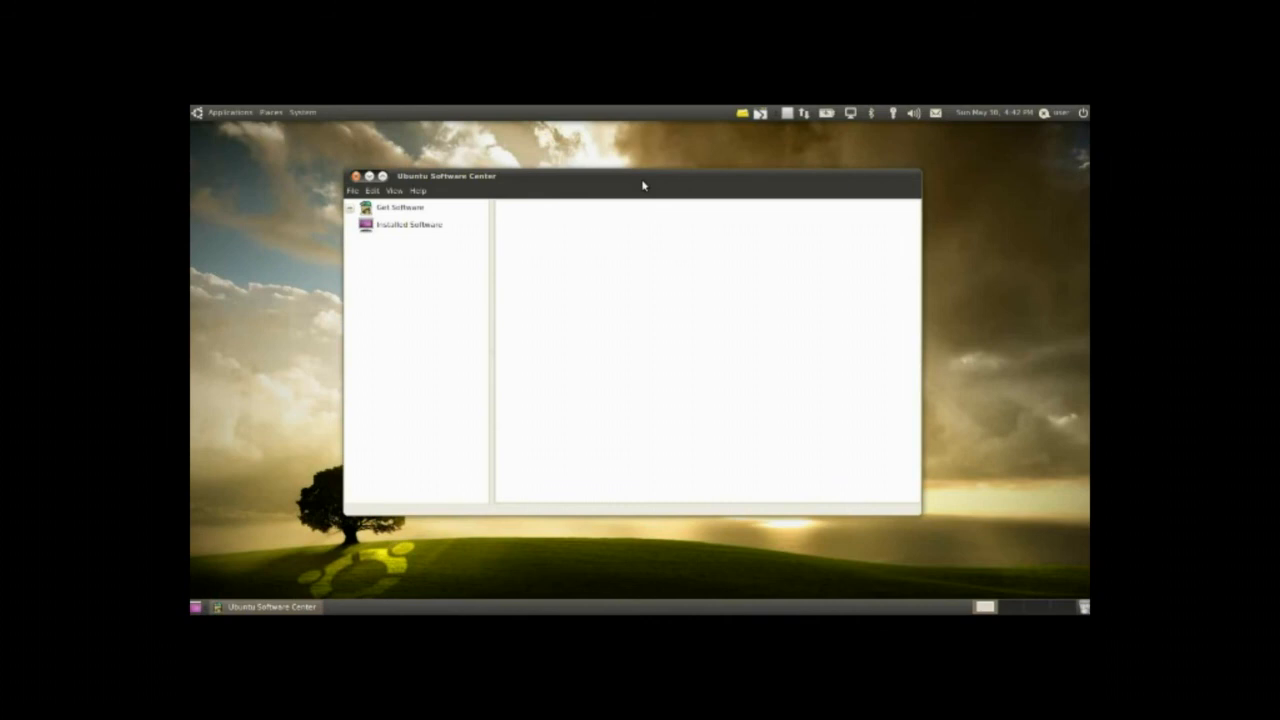
Step: Move the Software Center window to the right on the desktop
drag(644, 184, 664, 196)
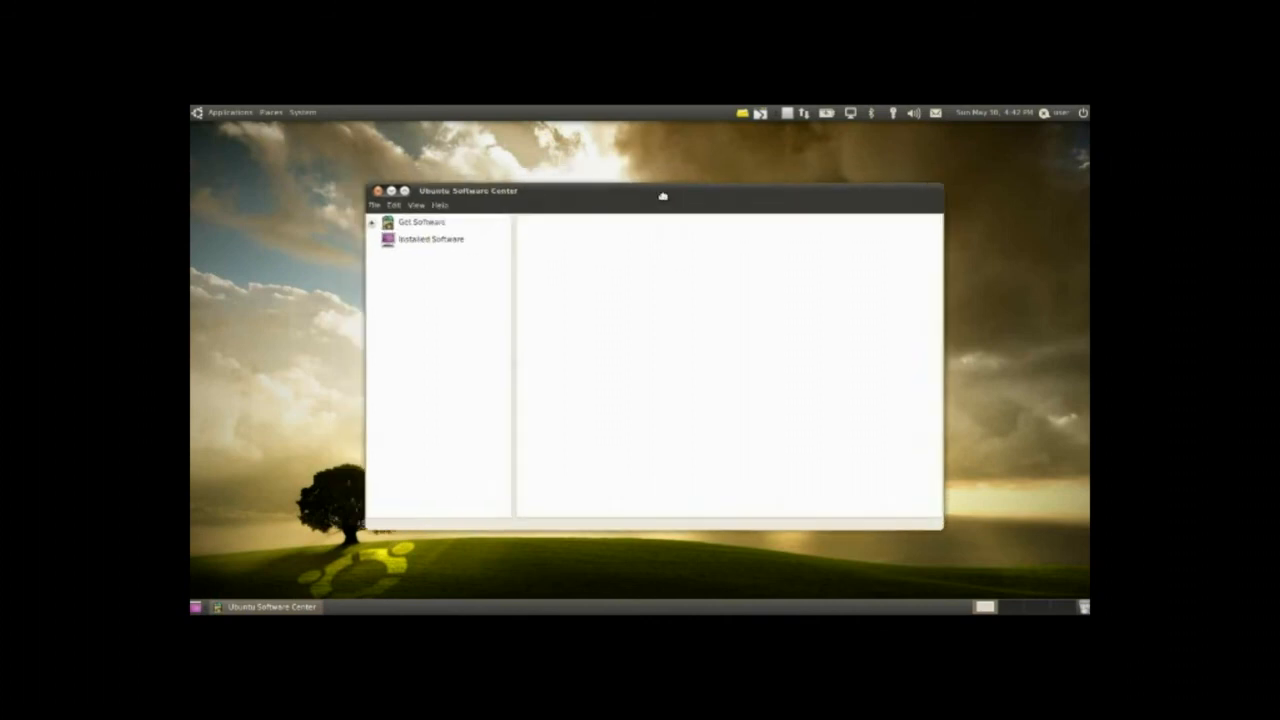
drag(664, 192, 730, 176)
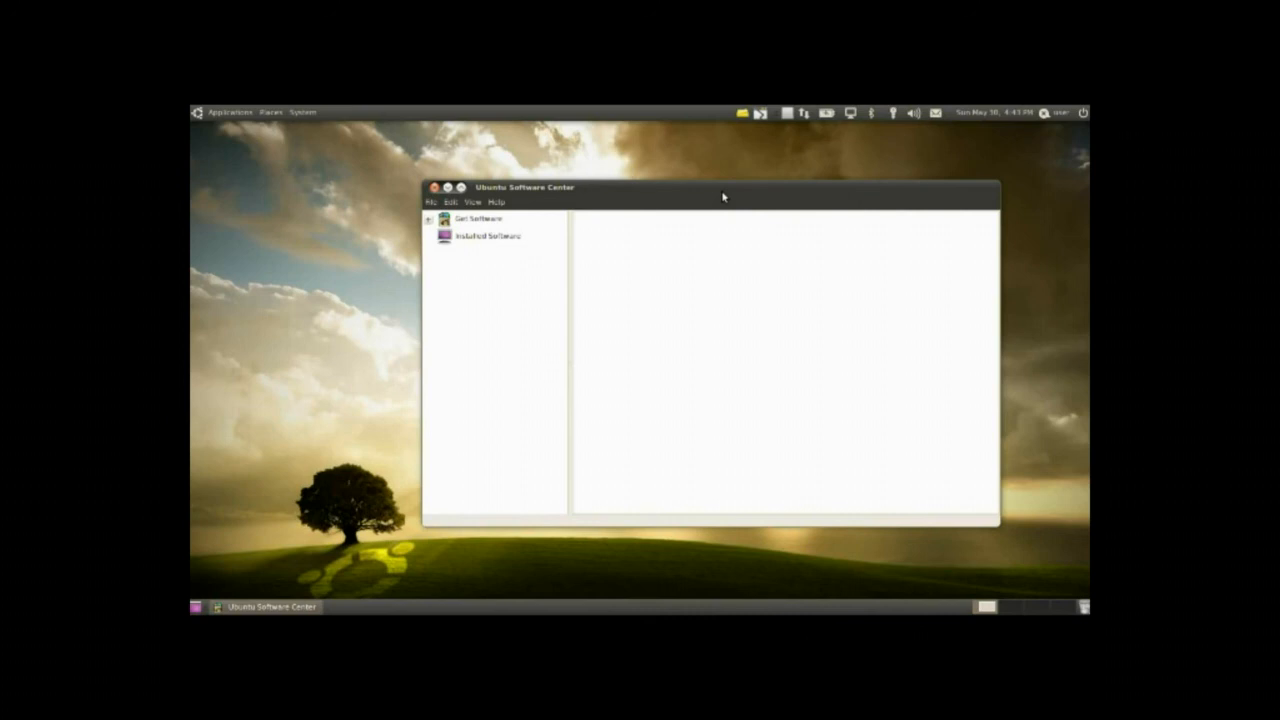
mouse_move(680, 344)
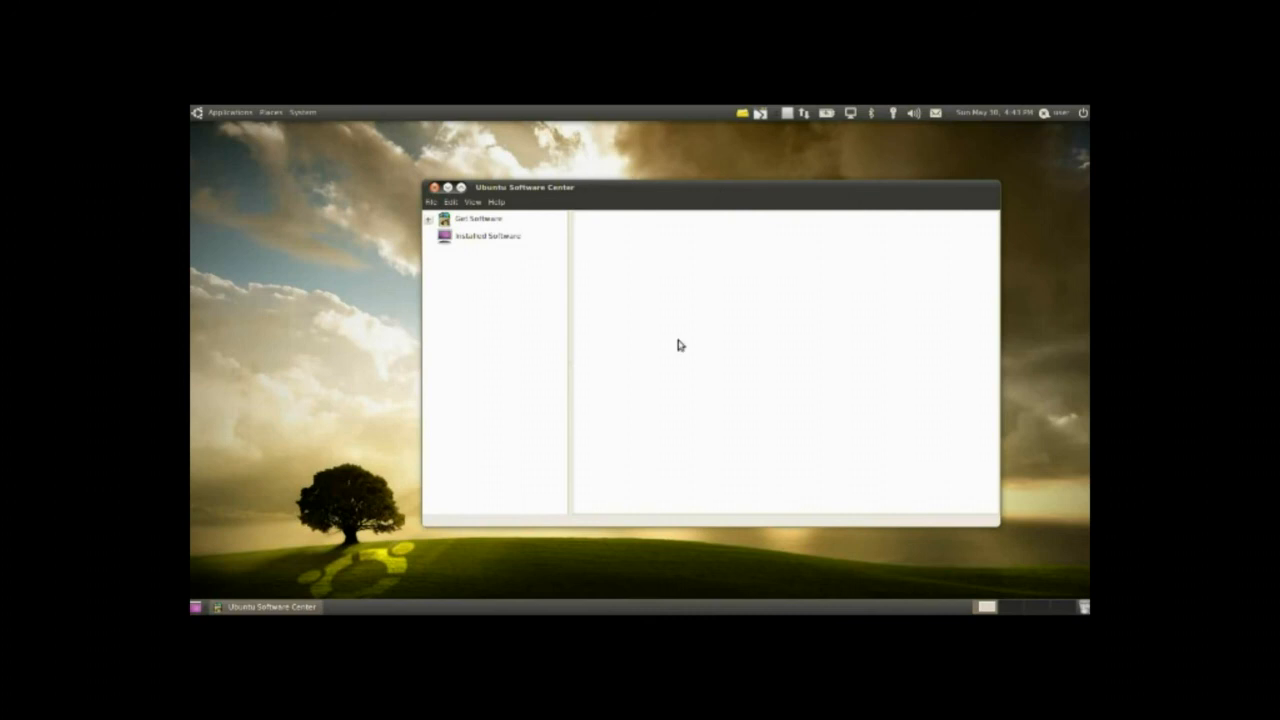
mouse_move(492, 204)
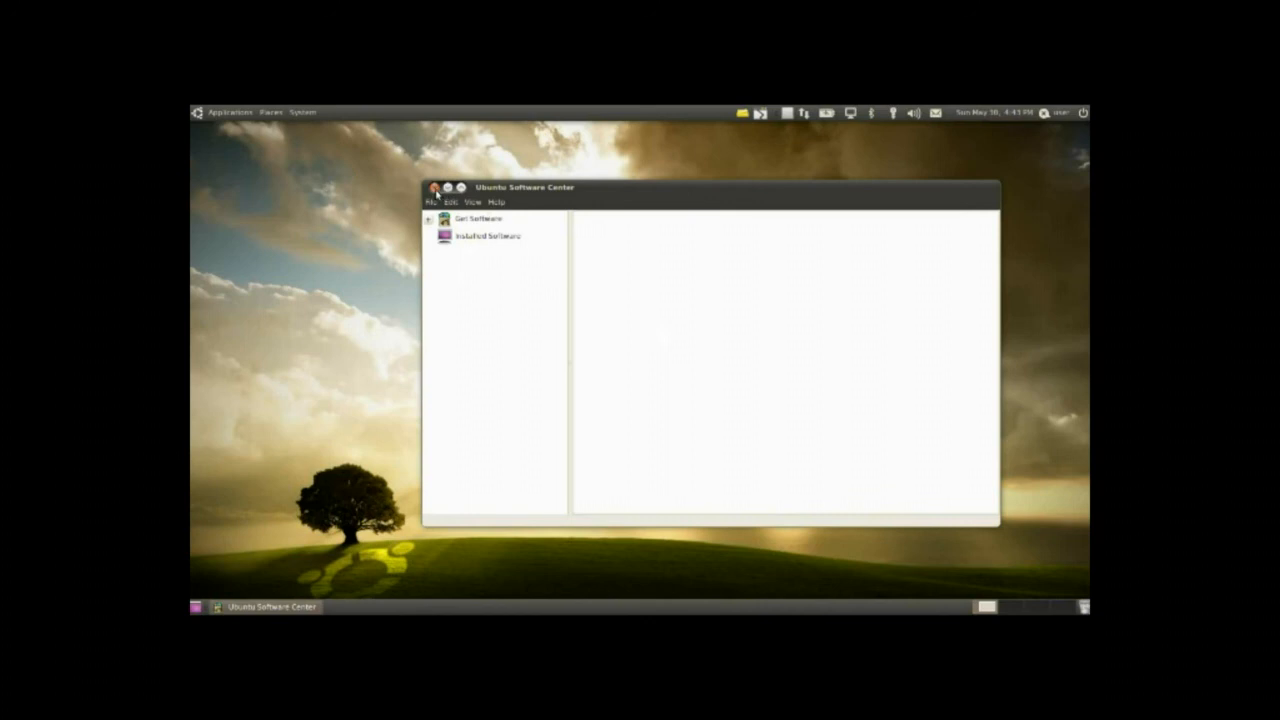
Step: Close the Software Center window, leaving the desktop
click(460, 188)
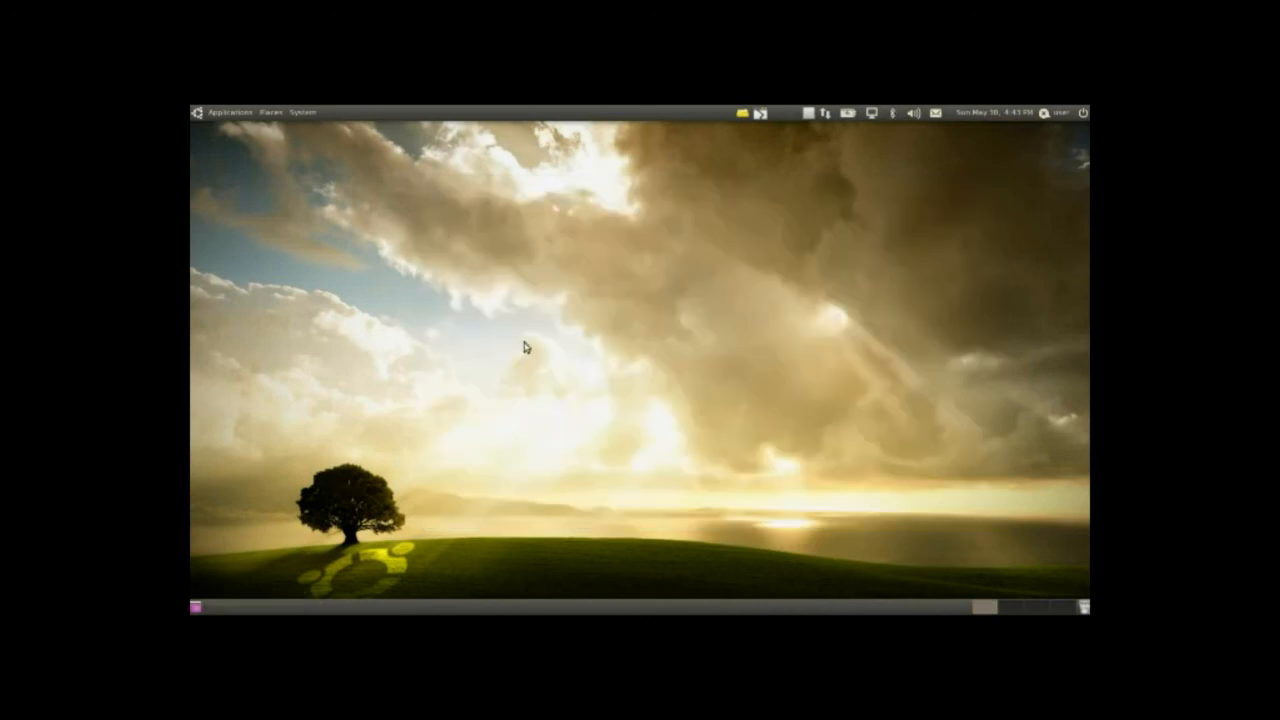
mouse_move(744, 252)
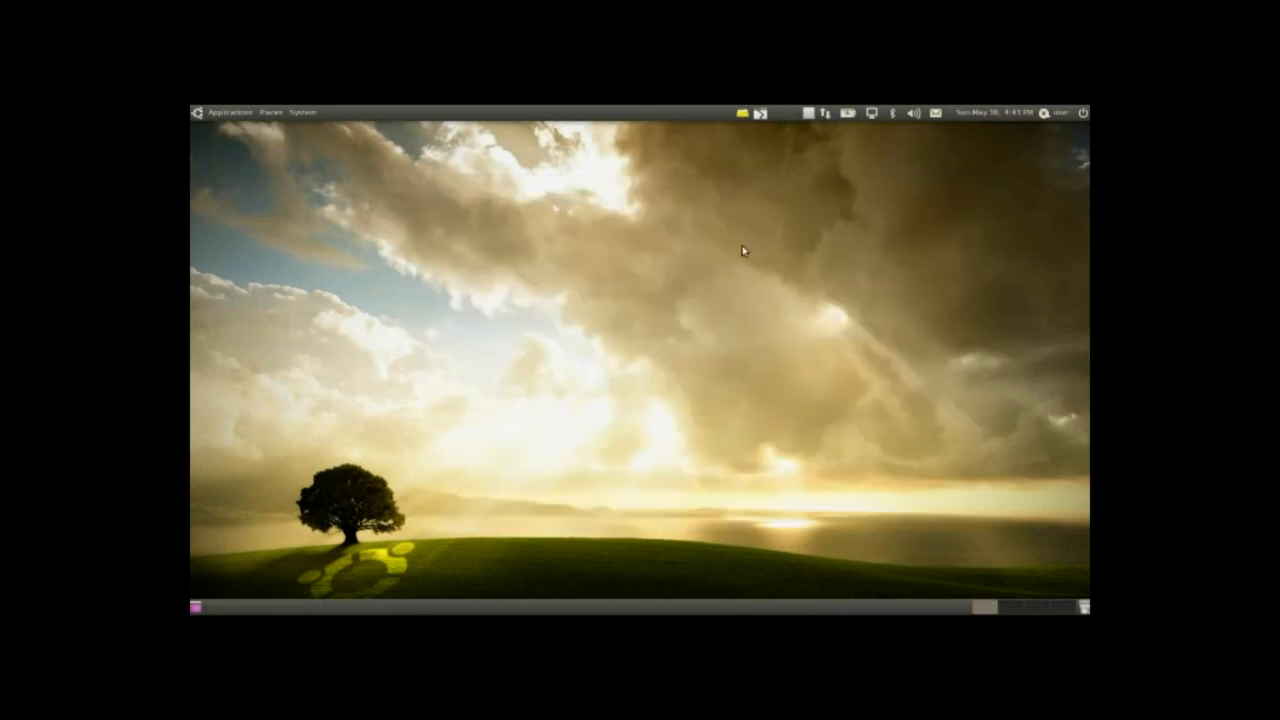
mouse_move(816, 136)
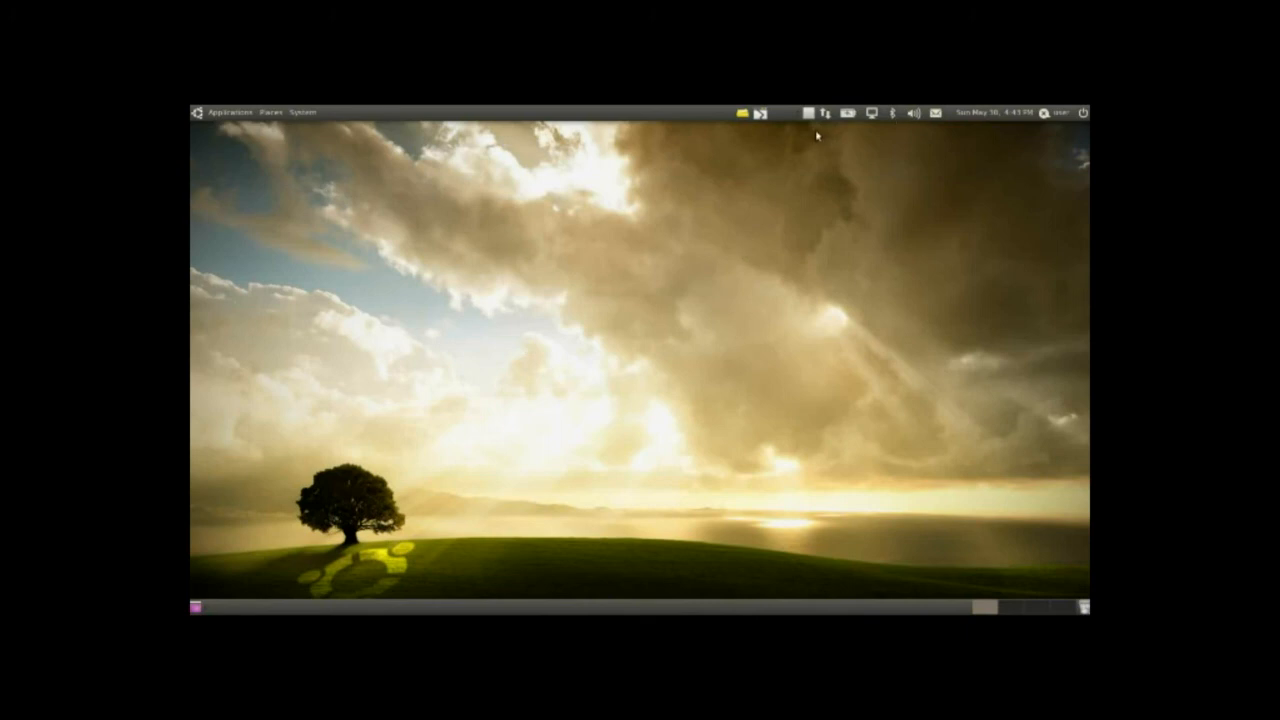